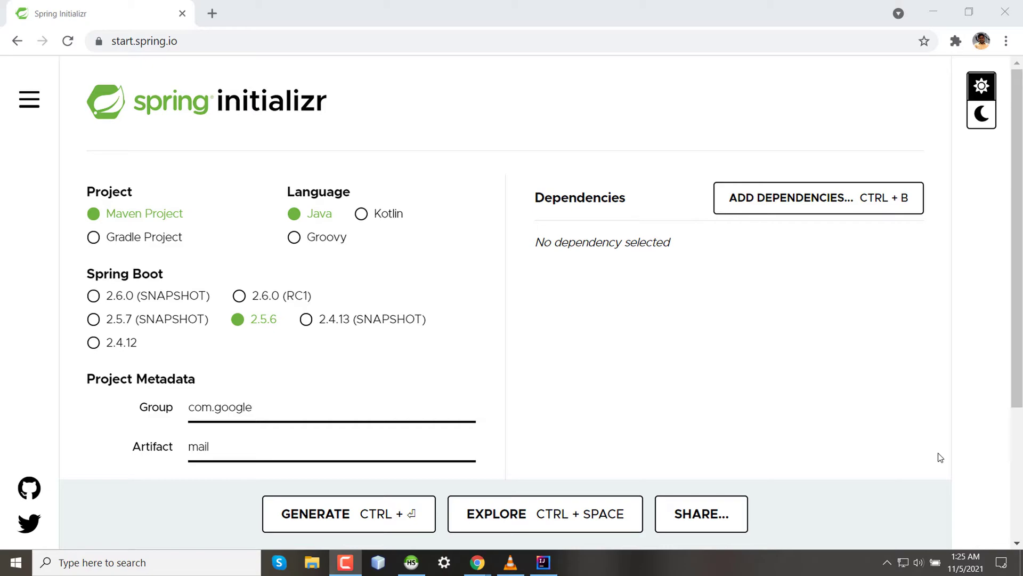
{"action": "mouse_move", "coordinate": [752, 420]}
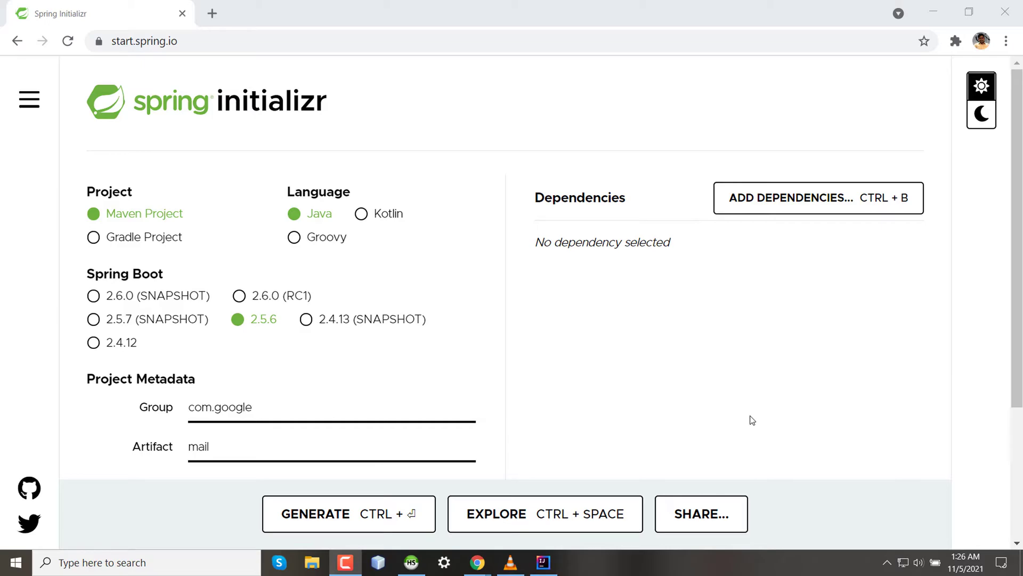
{"action": "mouse_move", "coordinate": [463, 65]}
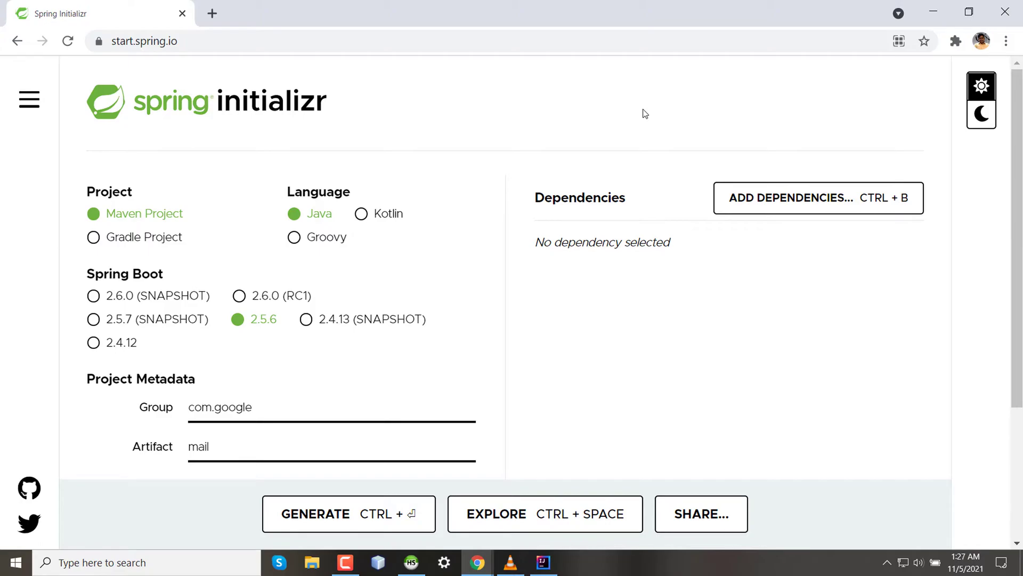
Select Spring Boot 2.4.12, then reload the form to restore group com.example and Boot 2.5.6.
{"action": "scroll", "scroll_direction": "down", "scroll_amount": 3}
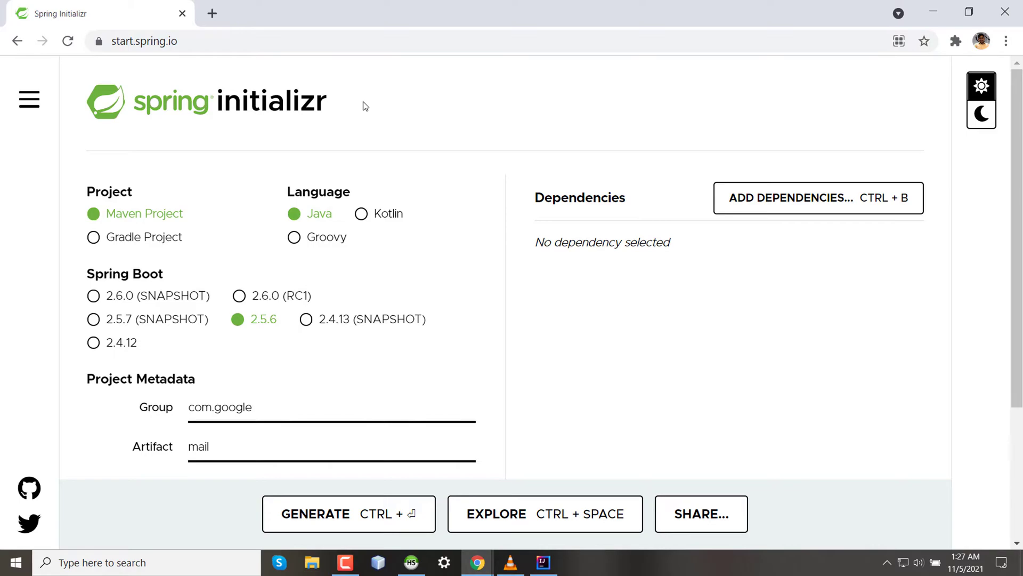
{"action": "mouse_move", "coordinate": [137, 230]}
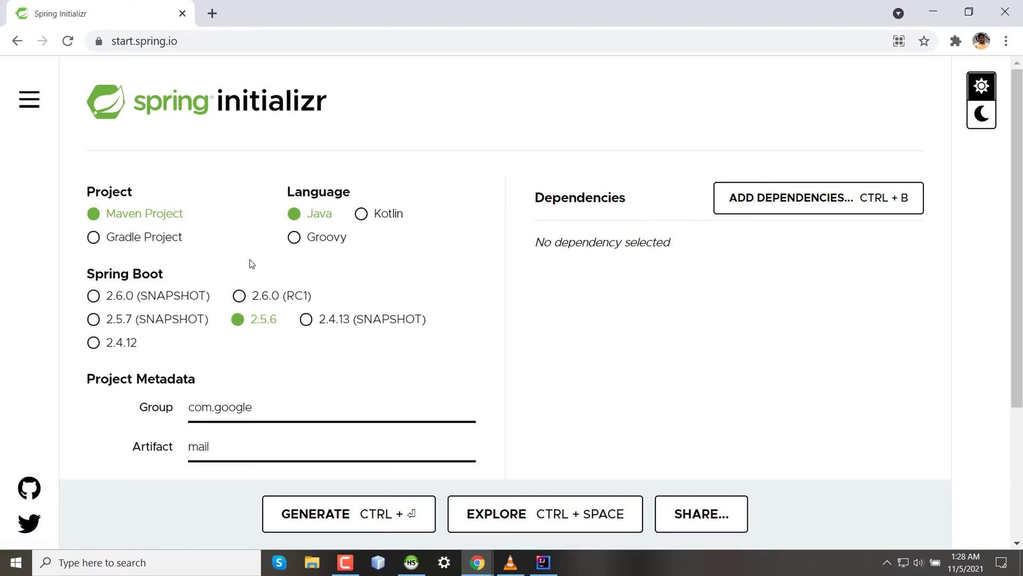
{"action": "scroll", "scroll_direction": "down", "scroll_amount": 3}
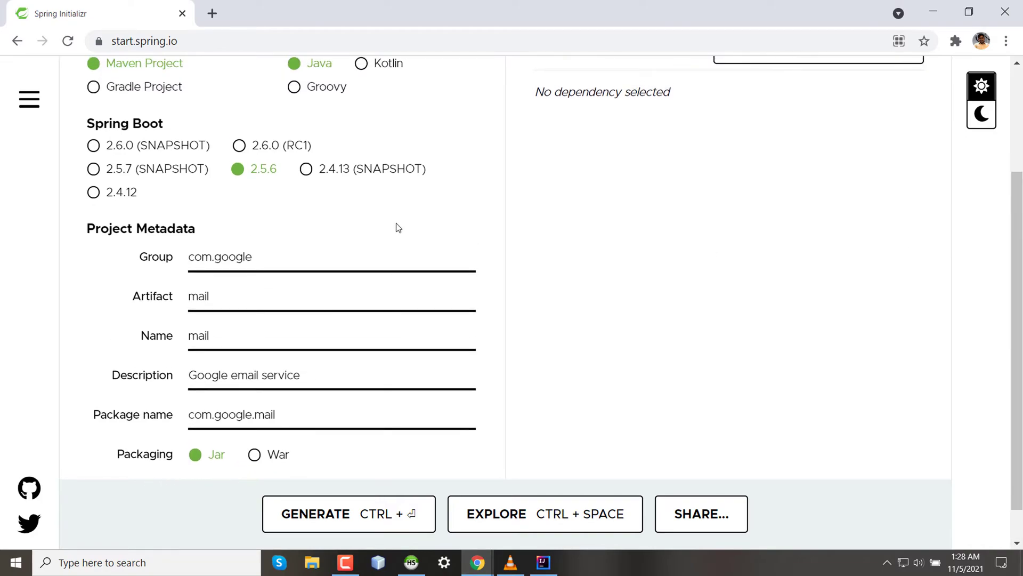
{"action": "mouse_move", "coordinate": [207, 168]}
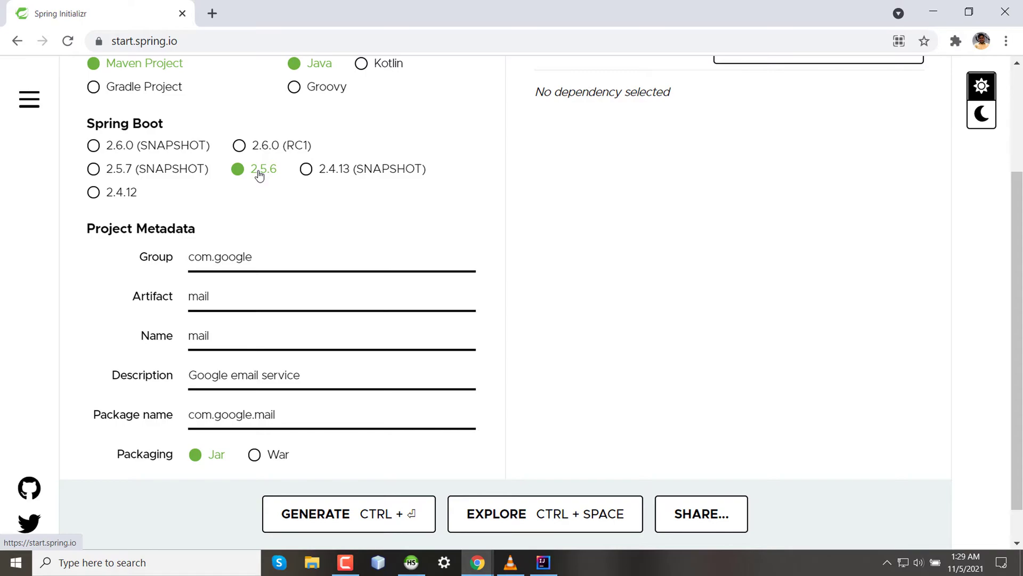
{"action": "mouse_move", "coordinate": [247, 170]}
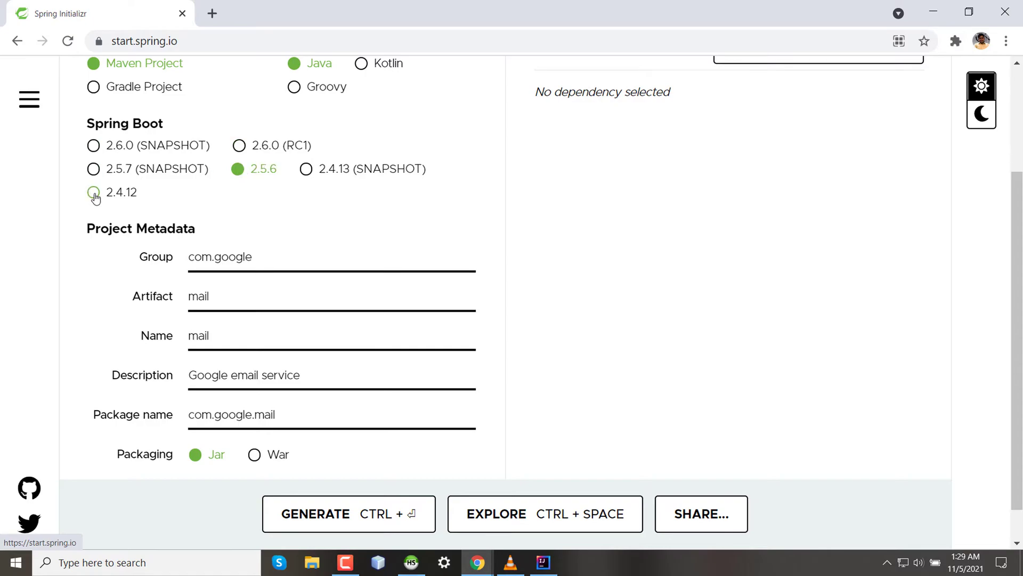
{"action": "left_click", "coordinate": [94, 192]}
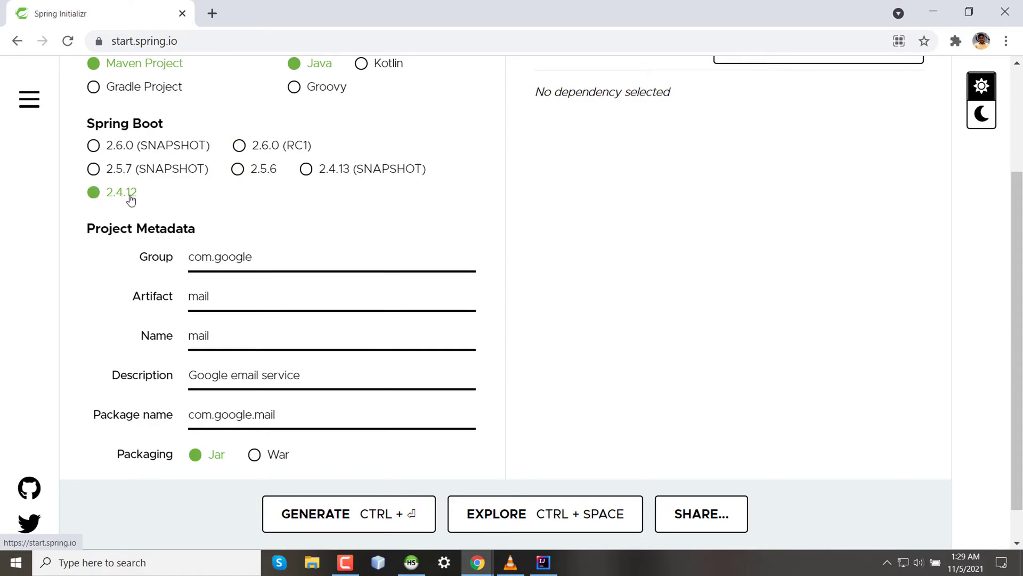
{"action": "left_click", "coordinate": [238, 168]}
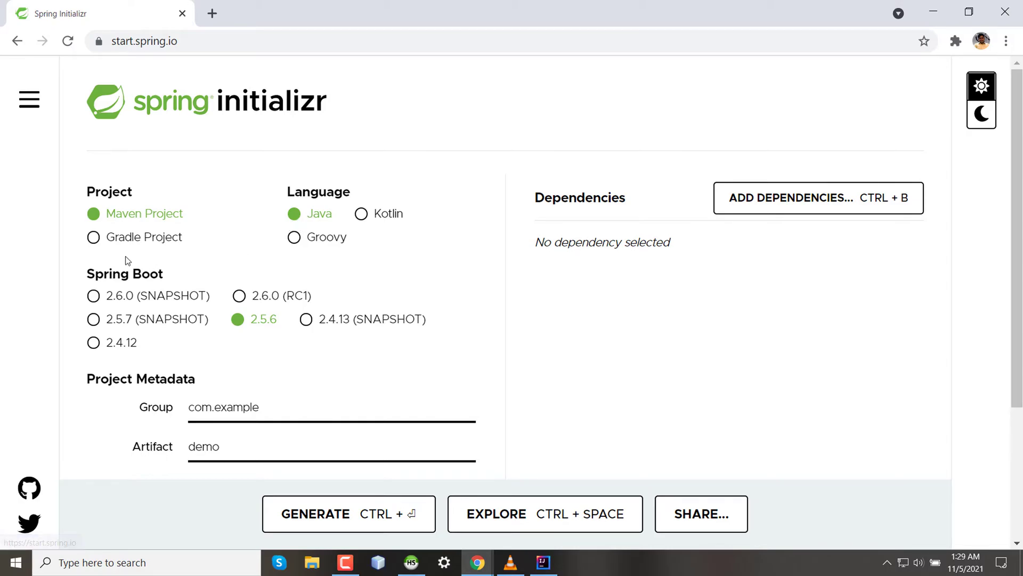
{"action": "mouse_move", "coordinate": [254, 322]}
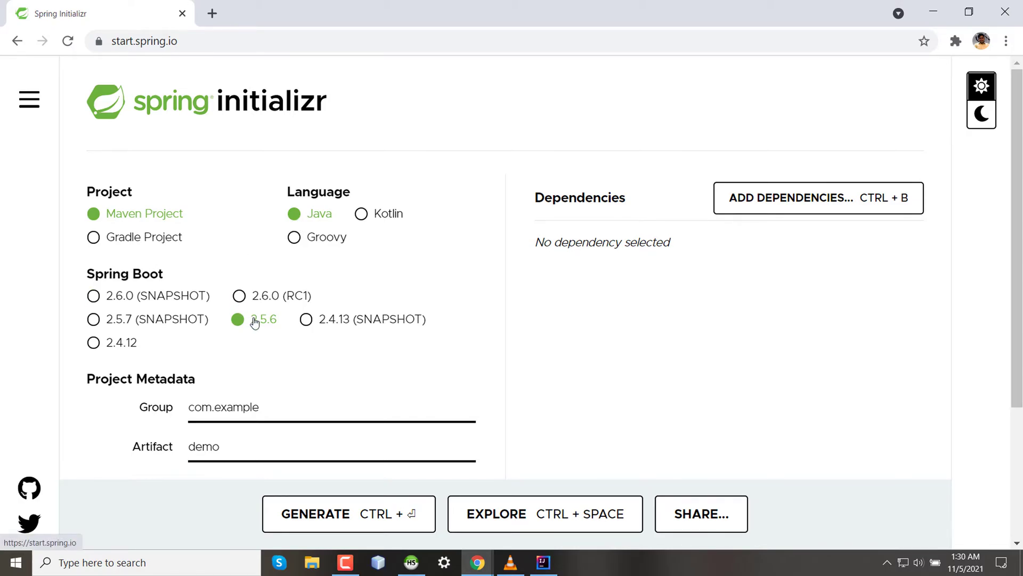
Replace the group value com.example with com.abc.
{"action": "scroll", "scroll_direction": "down", "scroll_amount": 3}
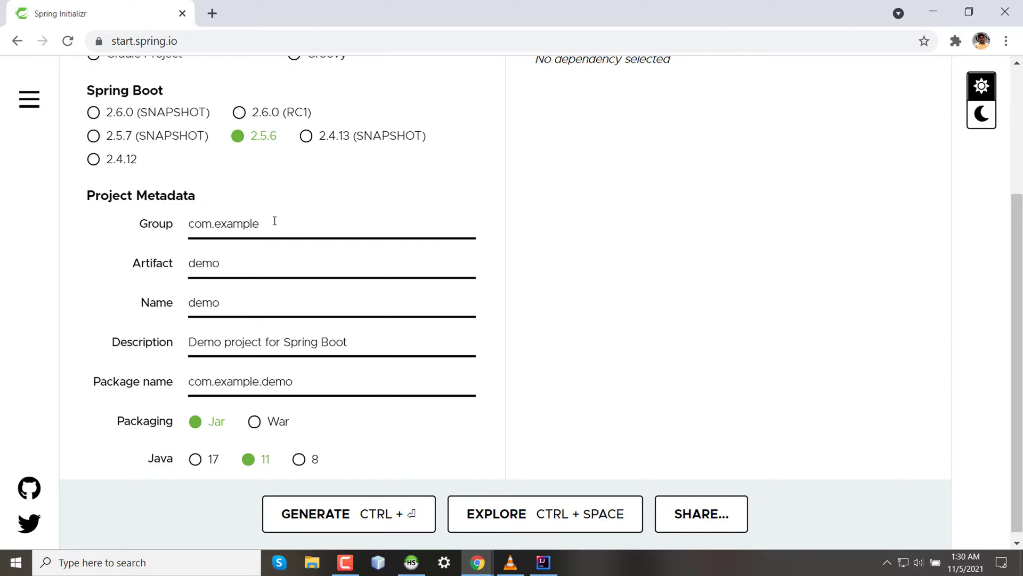
{"action": "double_click", "coordinate": [223, 224]}
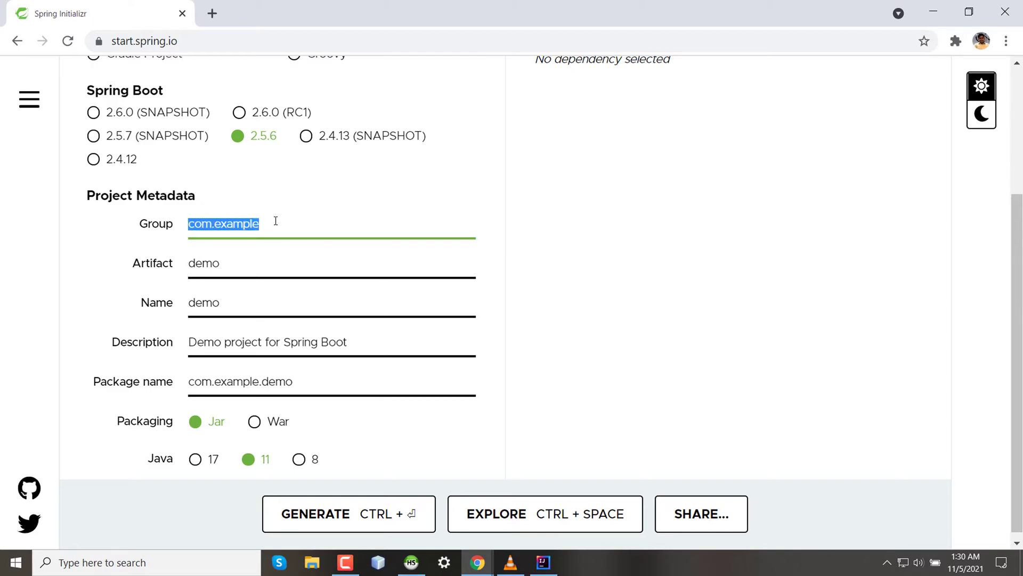
{"action": "key", "text": "Delete"}
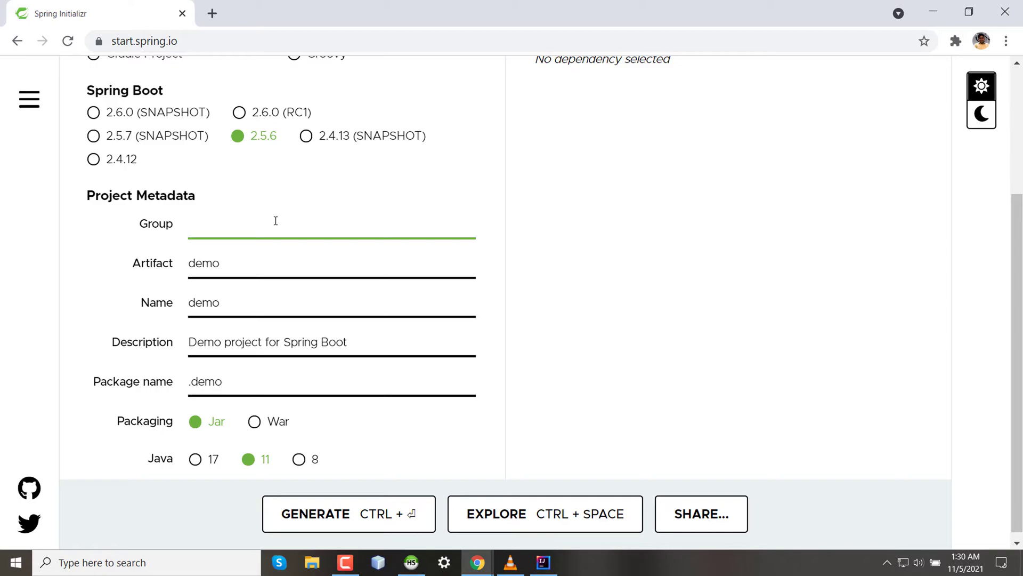
{"action": "left_click", "coordinate": [294, 223]}
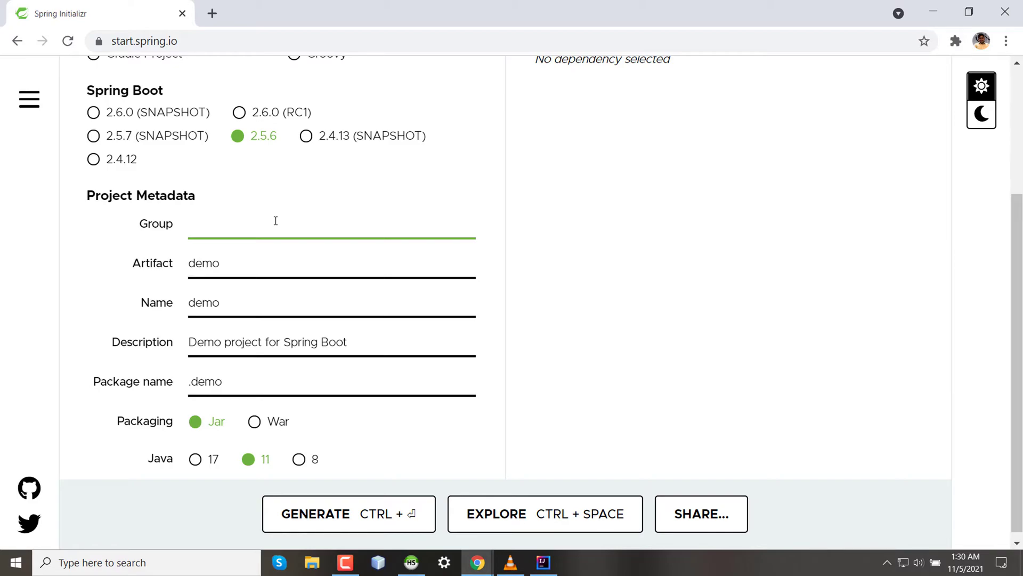
{"action": "left_click", "coordinate": [294, 223]}
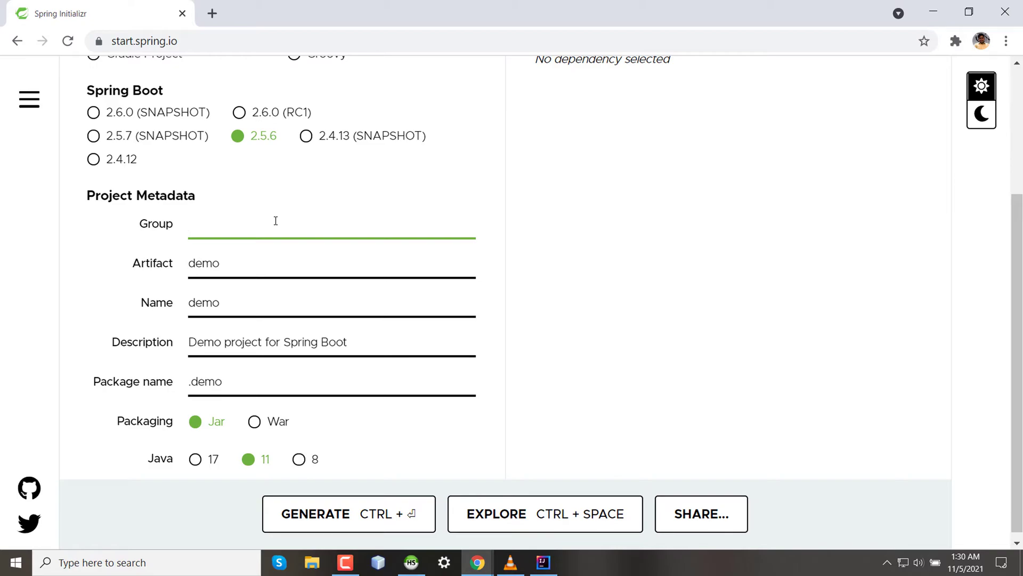
{"action": "left_click", "coordinate": [273, 223]}
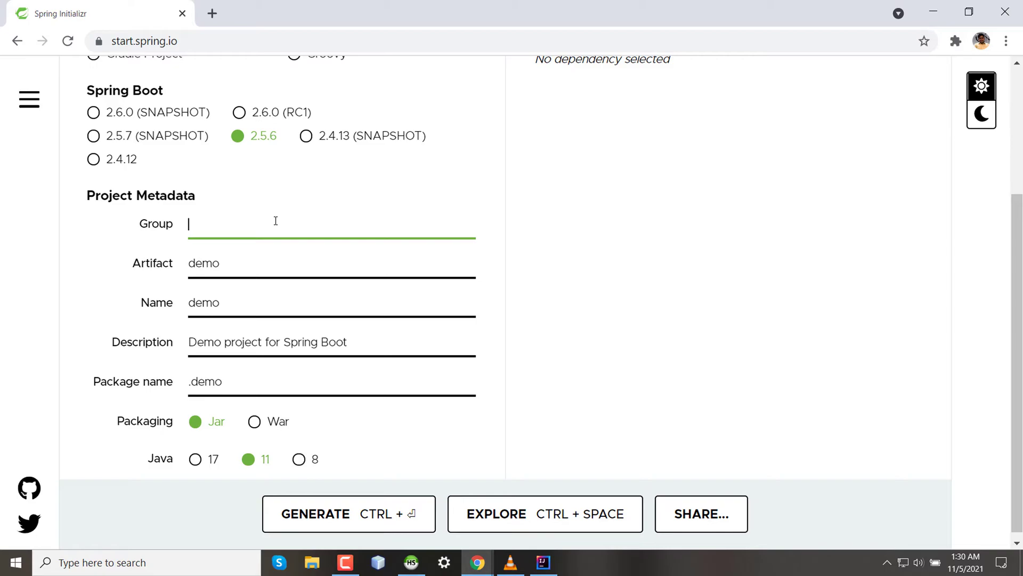
{"action": "type", "text": "com.a"}
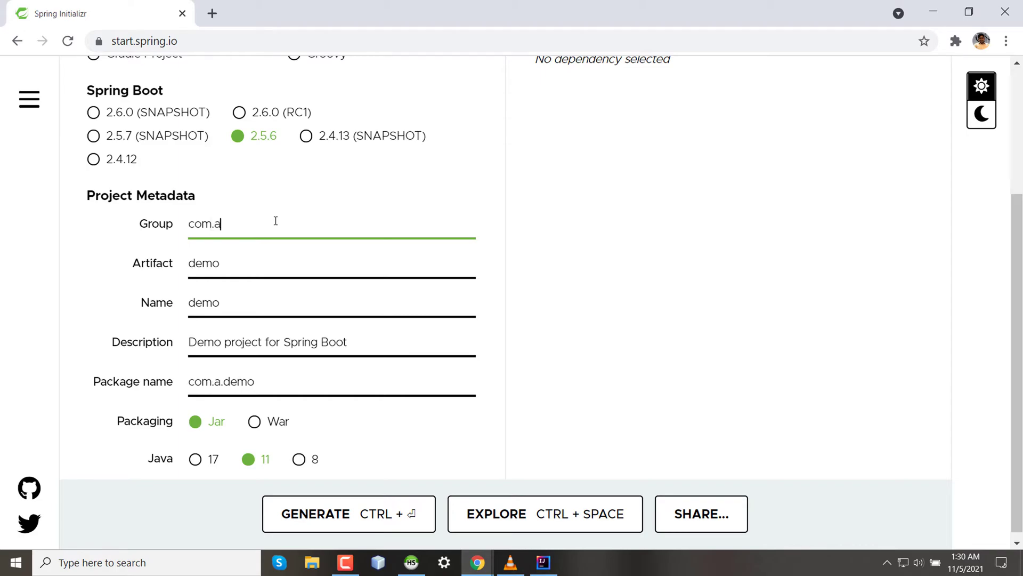
{"action": "type", "text": "bc"}
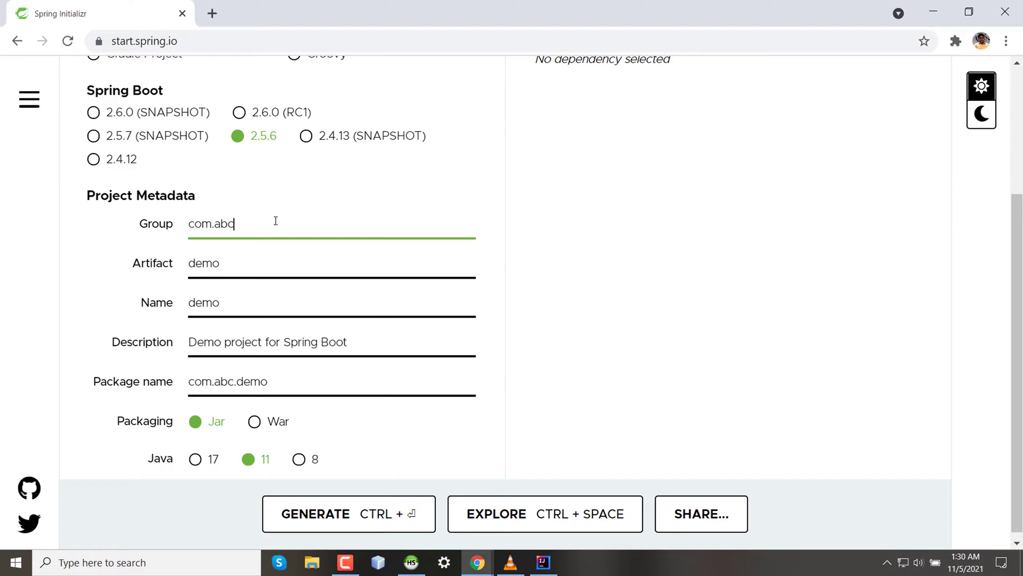
{"action": "mouse_move", "coordinate": [243, 263]}
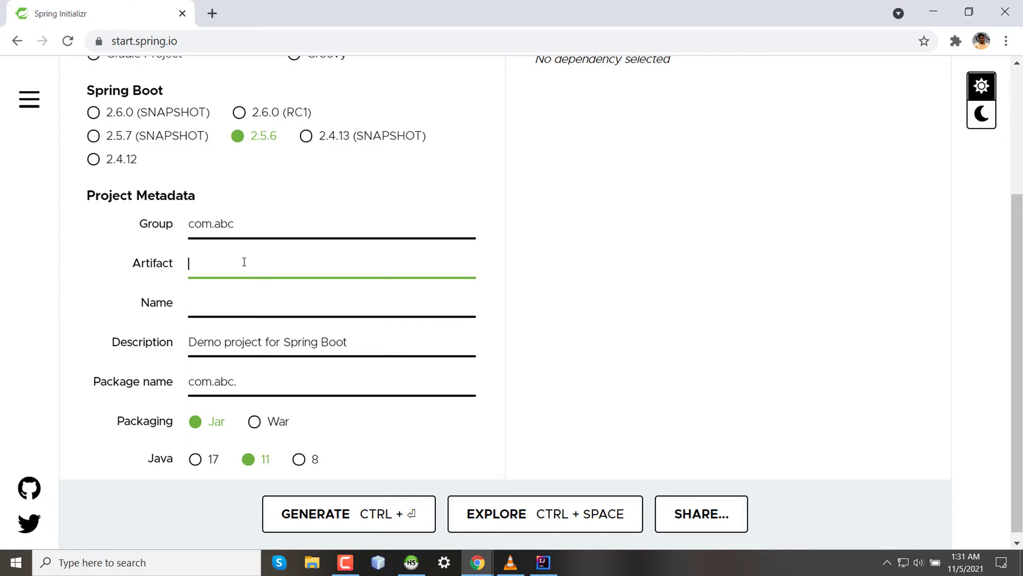
Set the artifact to mail and the description to 'Mail Service for ABC Company'.
{"action": "type", "text": "mail"}
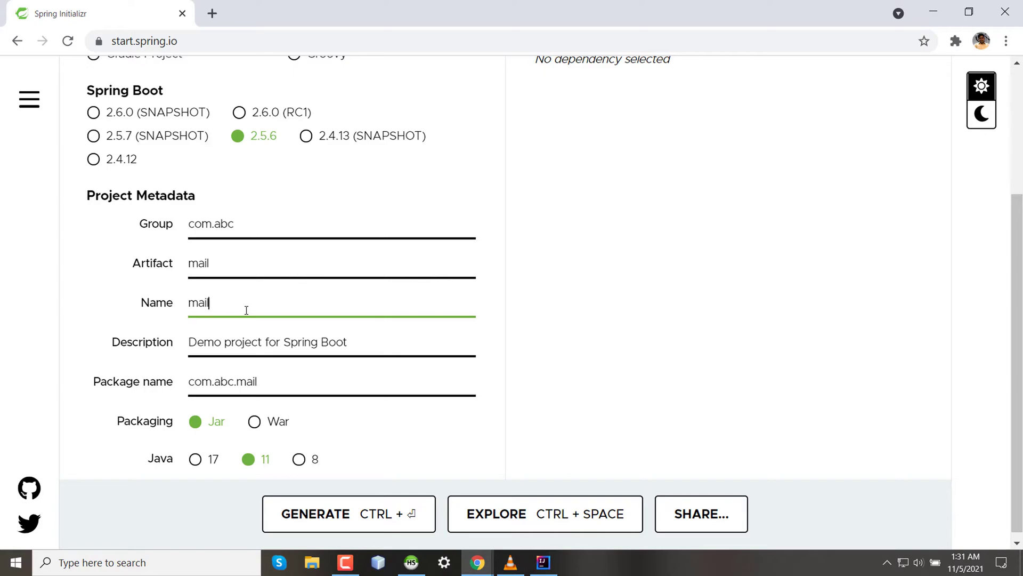
{"action": "left_click", "coordinate": [366, 342]}
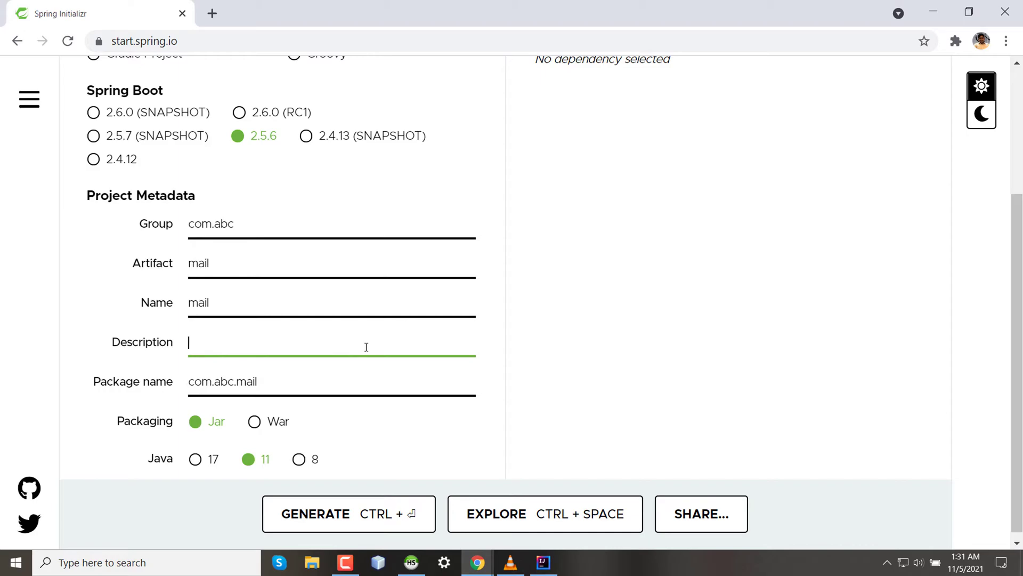
{"action": "type", "text": "Mail Service for ABC Company"}
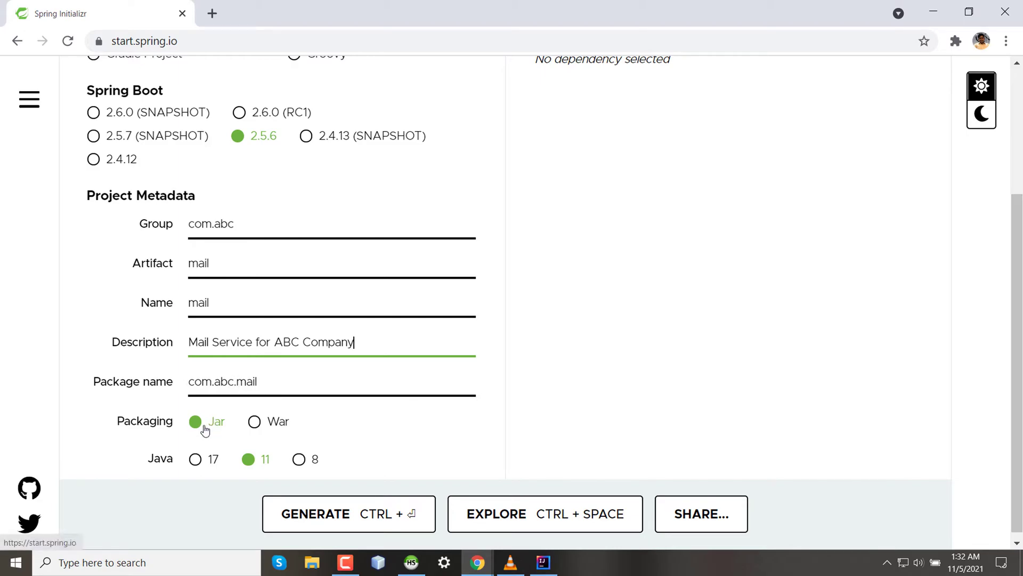
{"action": "scroll", "scroll_direction": "down", "scroll_amount": 3}
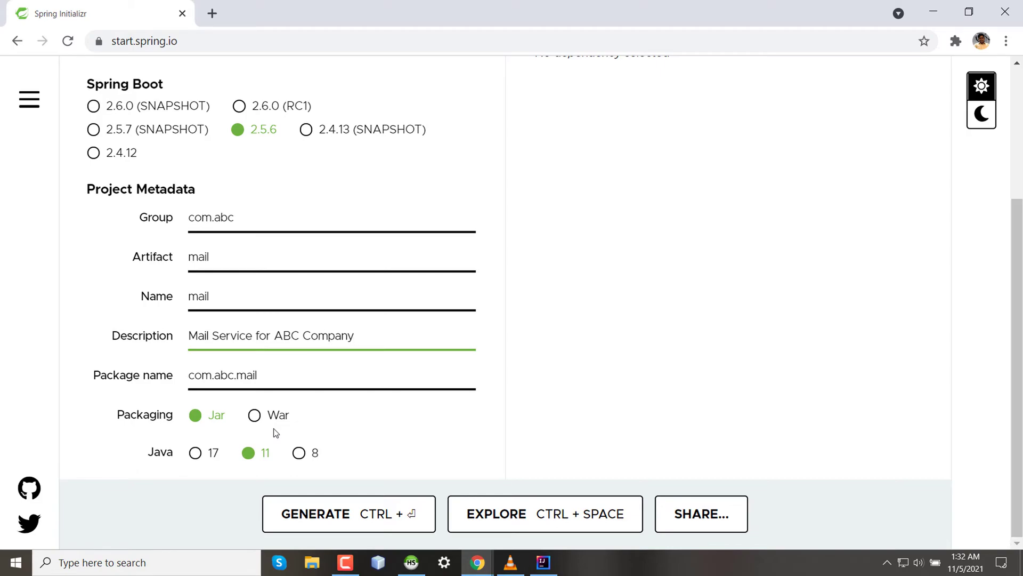
{"action": "left_click", "coordinate": [331, 335]}
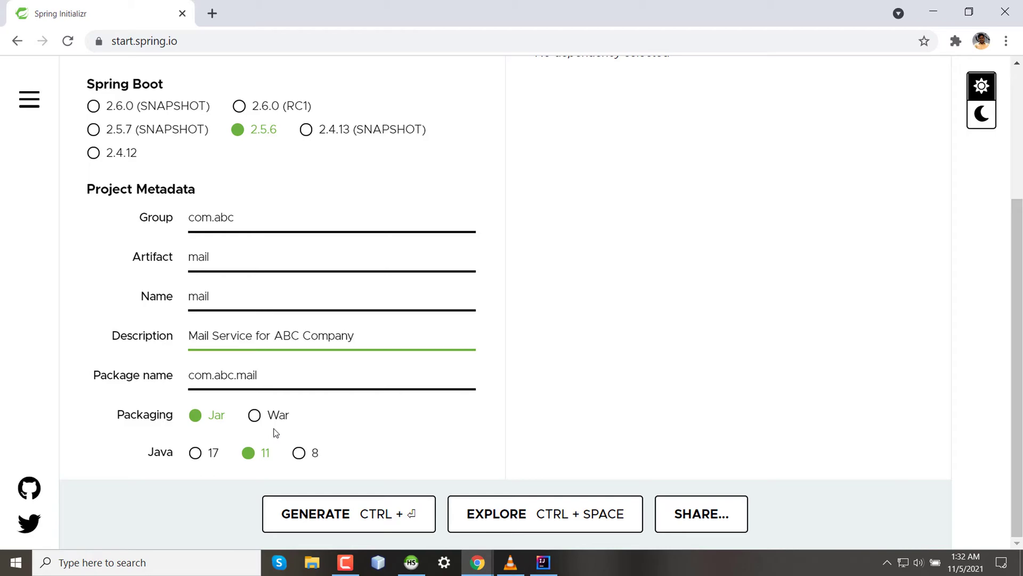
{"action": "left_click", "coordinate": [352, 335]}
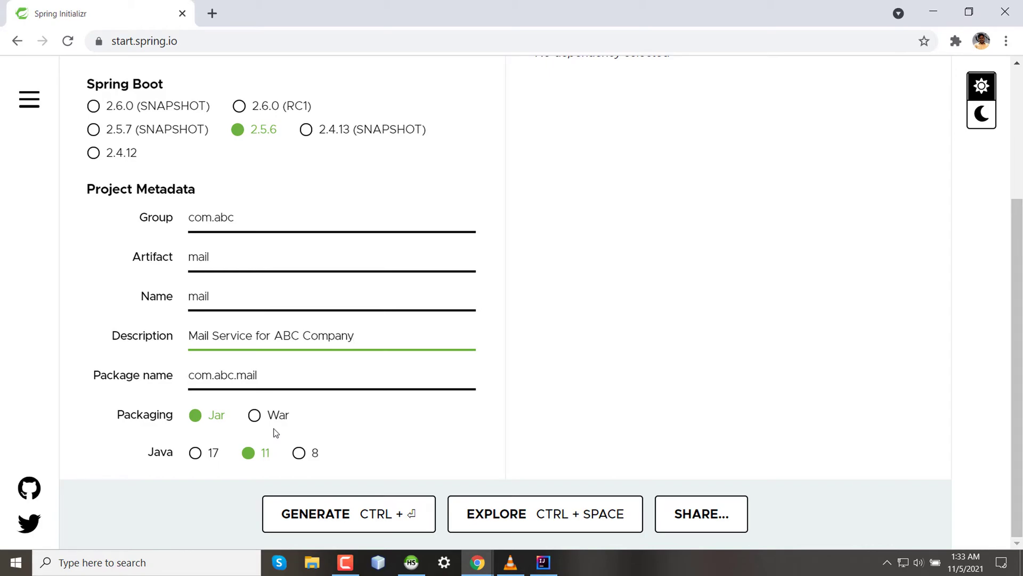
{"action": "left_click", "coordinate": [352, 334]}
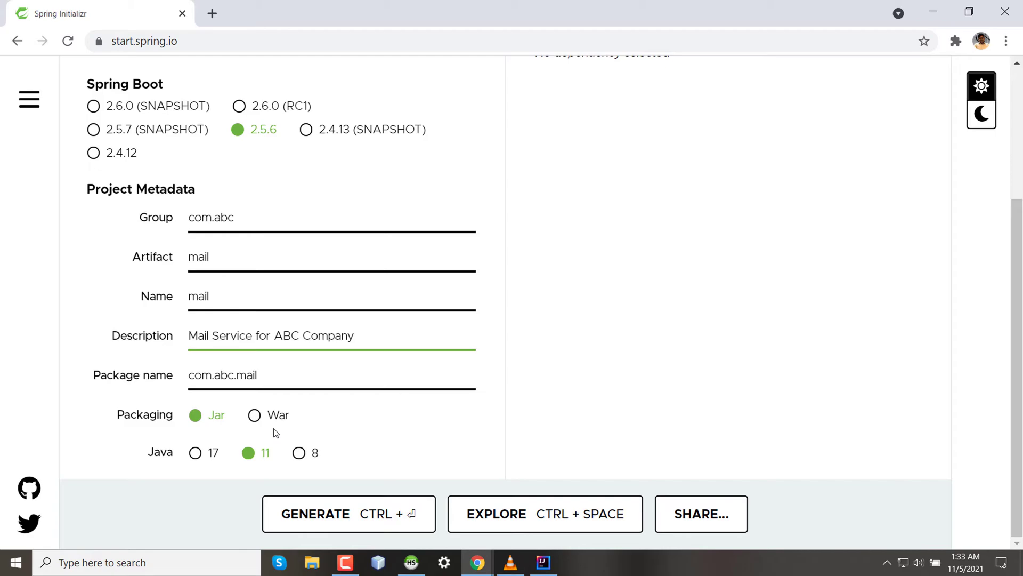
{"action": "left_click", "coordinate": [327, 335]}
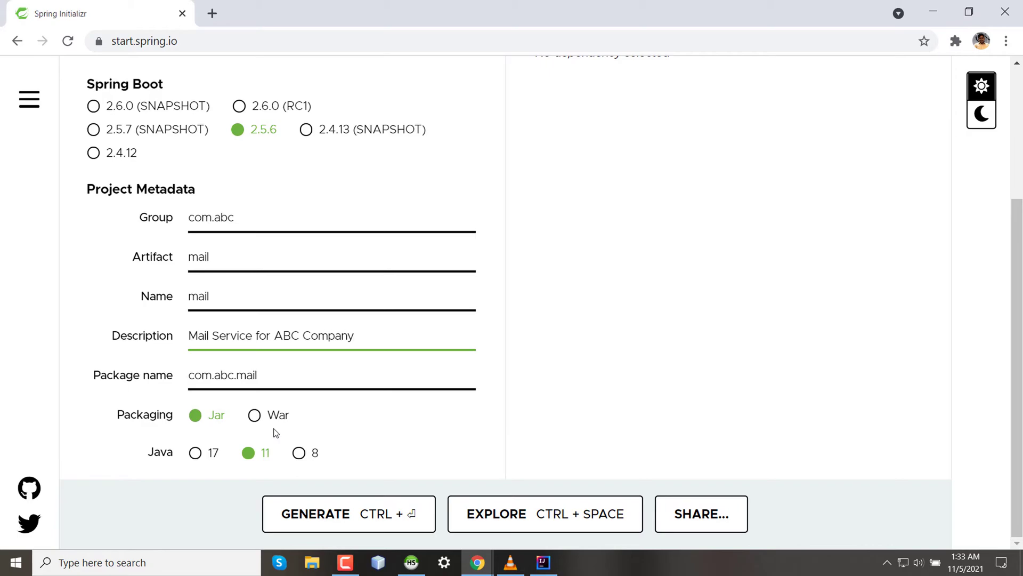
{"action": "left_click", "coordinate": [331, 335]}
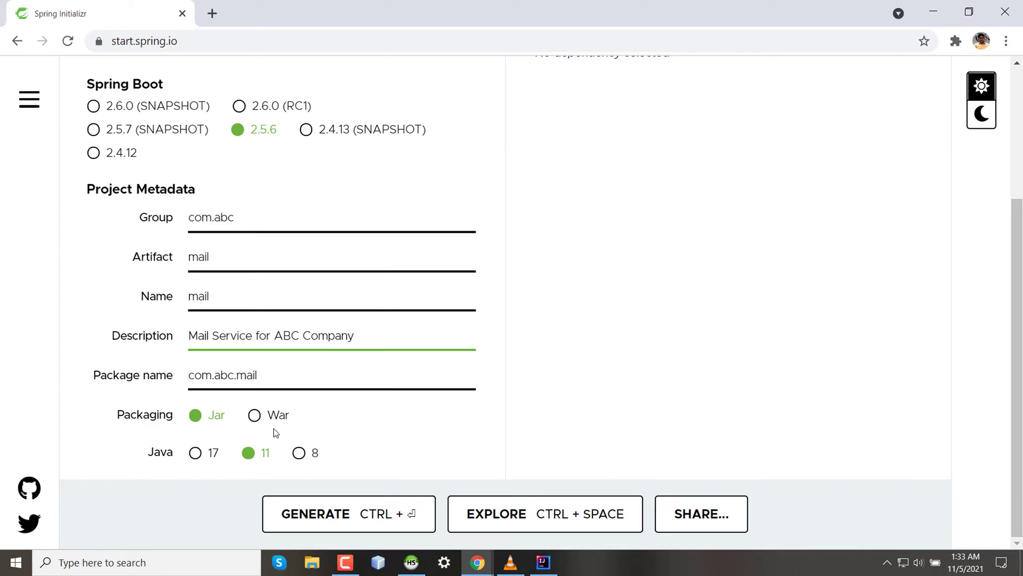
{"action": "left_click", "coordinate": [355, 335]}
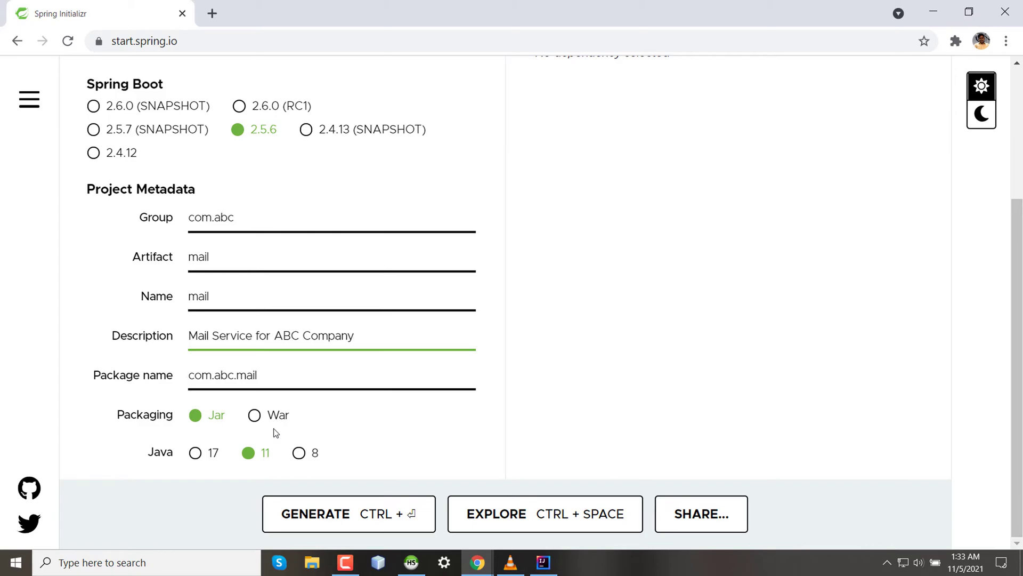
{"action": "left_click", "coordinate": [331, 335]}
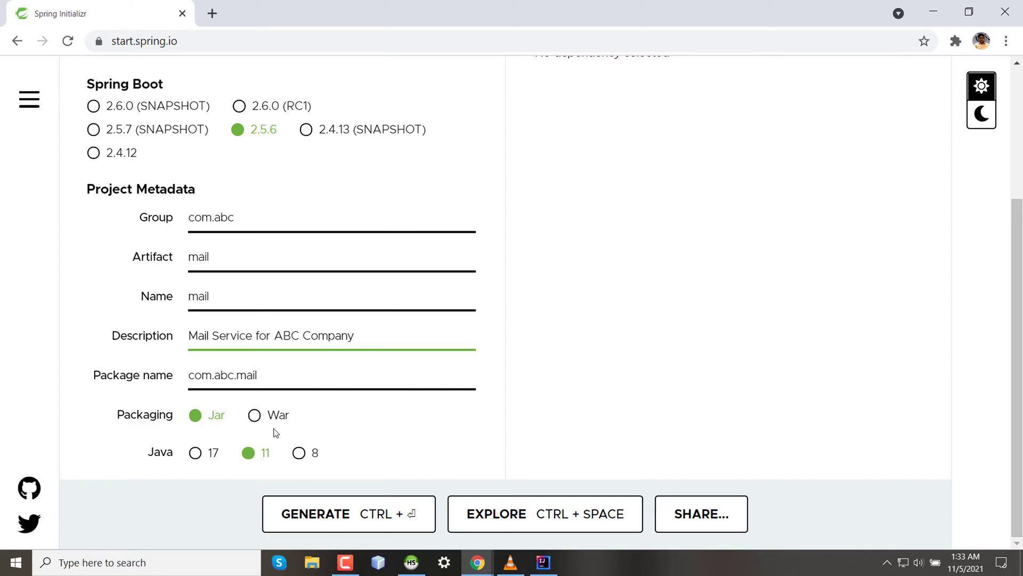
{"action": "mouse_move", "coordinate": [220, 448]}
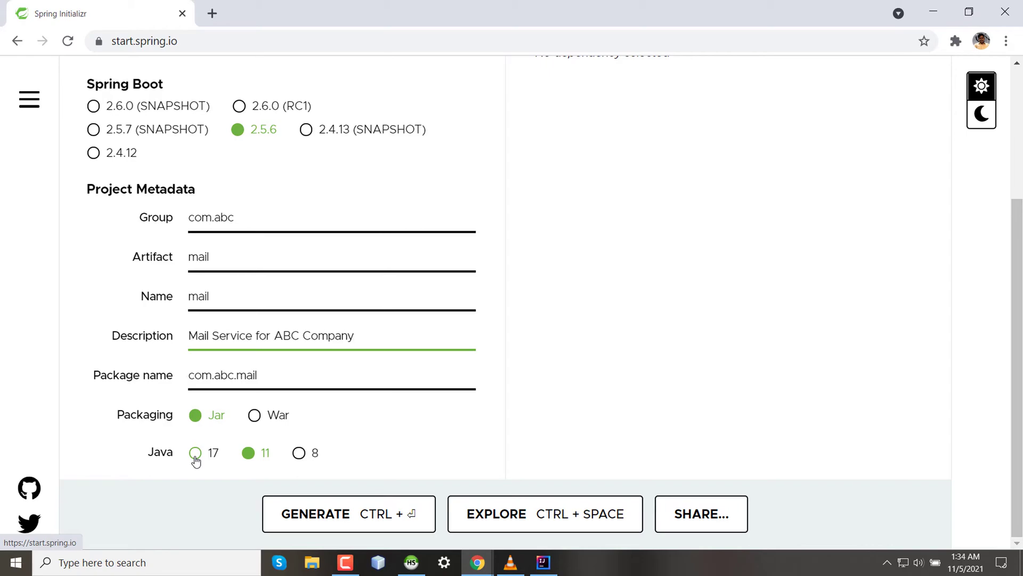
Select Java 17 instead of Java 11 for the project.
{"action": "left_click", "coordinate": [194, 453]}
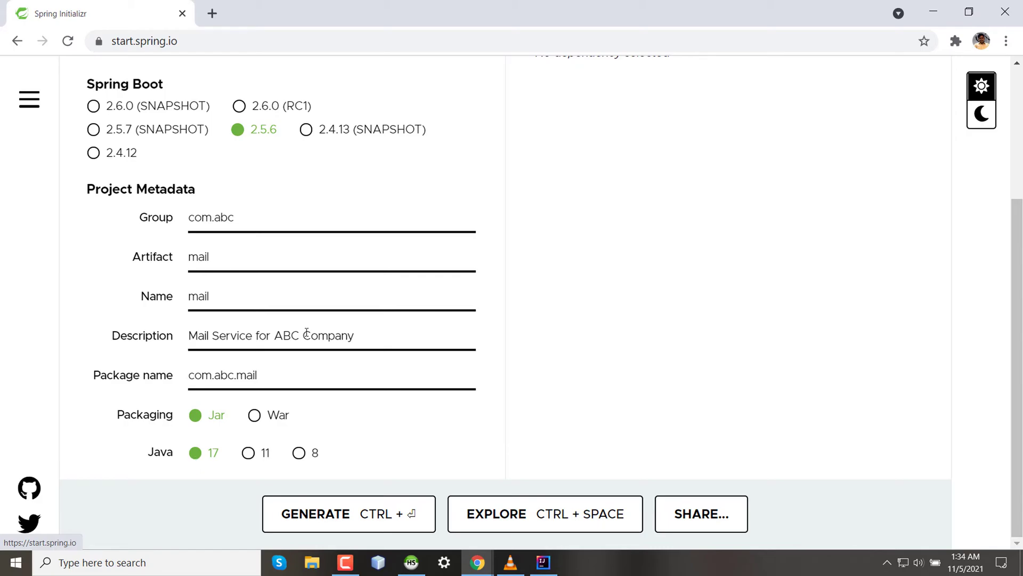
{"action": "scroll", "scroll_direction": "up", "scroll_amount": 3}
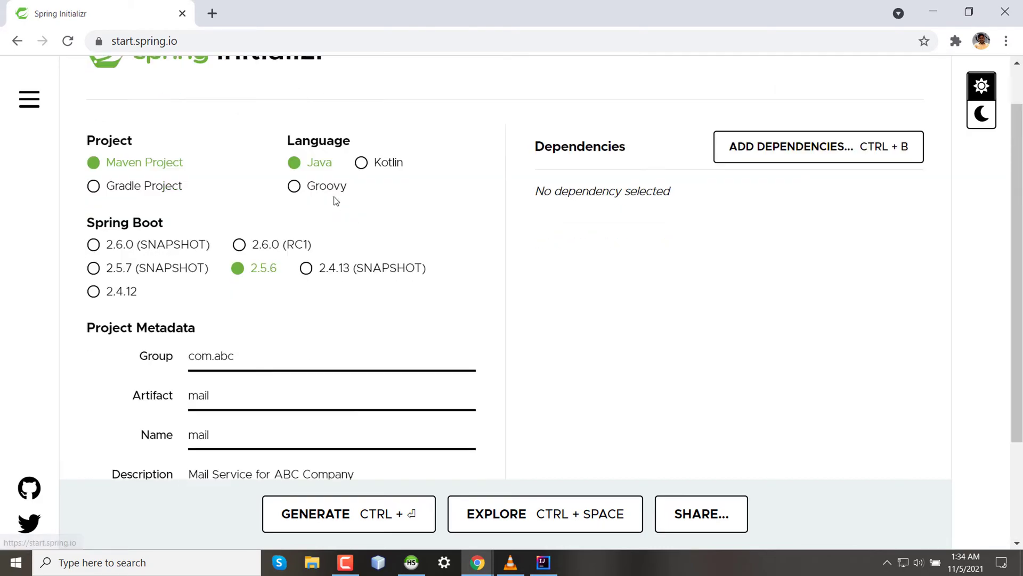
{"action": "scroll", "scroll_direction": "down", "scroll_amount": 3}
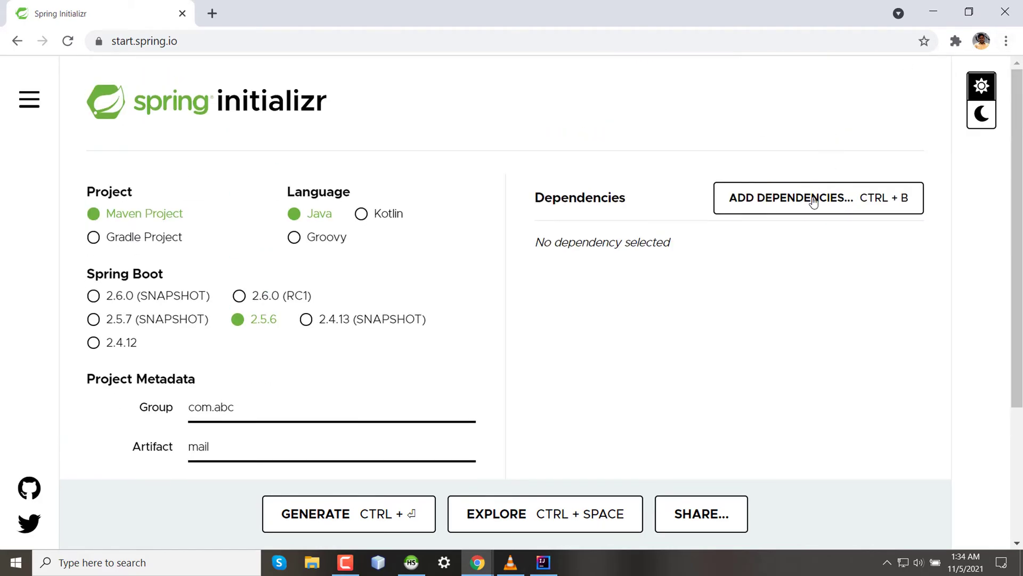
{"action": "mouse_move", "coordinate": [608, 256]}
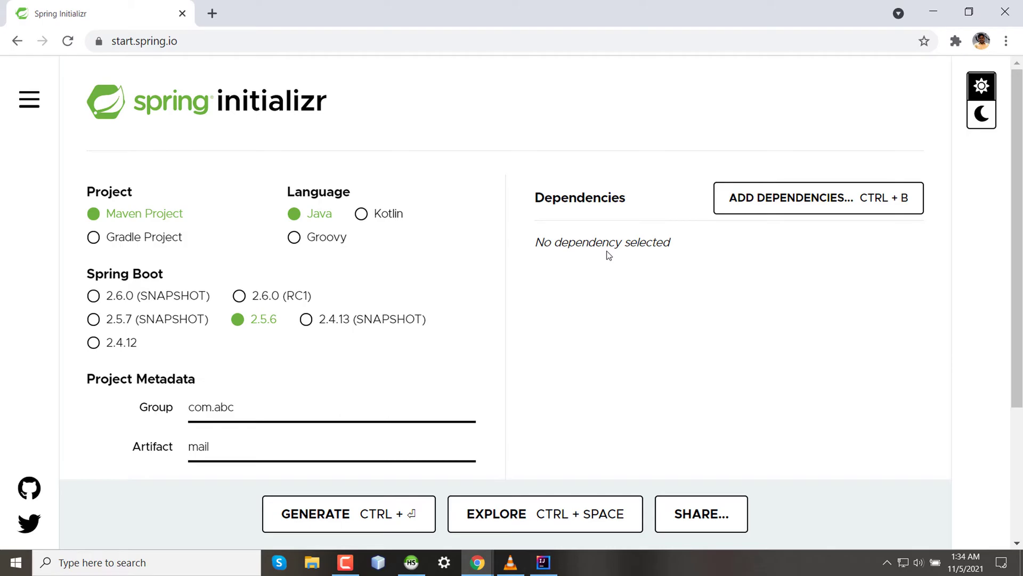
Add Spring Web from the Web section of the dependency list.
{"action": "left_click", "coordinate": [816, 198]}
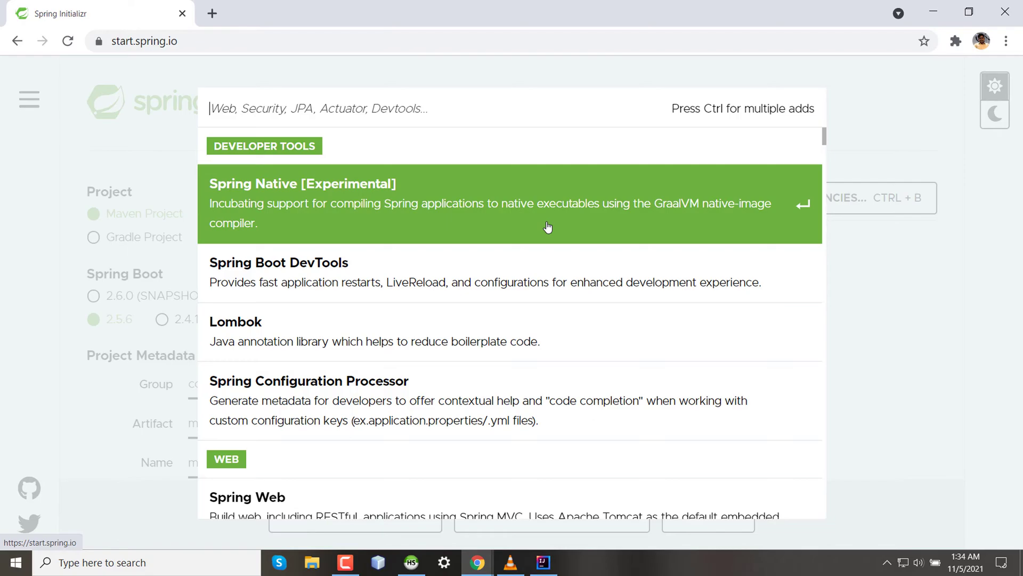
{"action": "scroll", "scroll_direction": "down", "scroll_amount": 3}
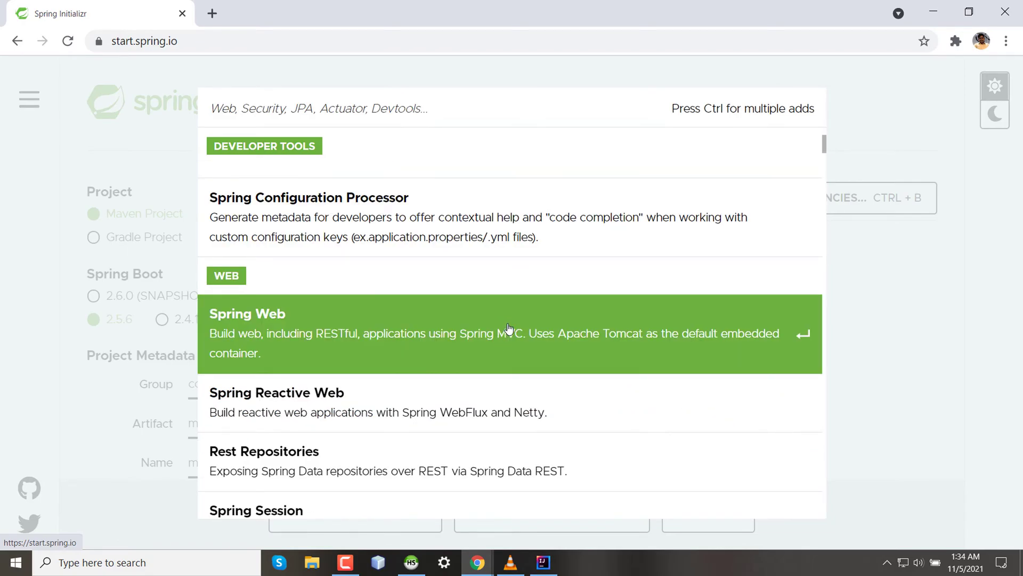
{"action": "left_click", "coordinate": [509, 334]}
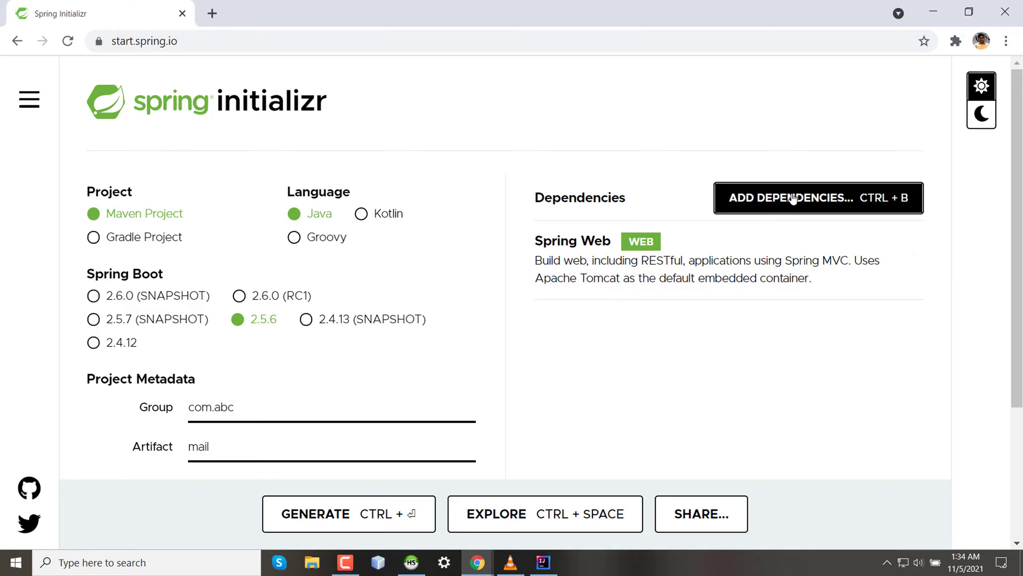
Highlight Spring Web's embedded Tomcat description and dismiss the translation popup.
{"action": "left_click", "coordinate": [817, 198]}
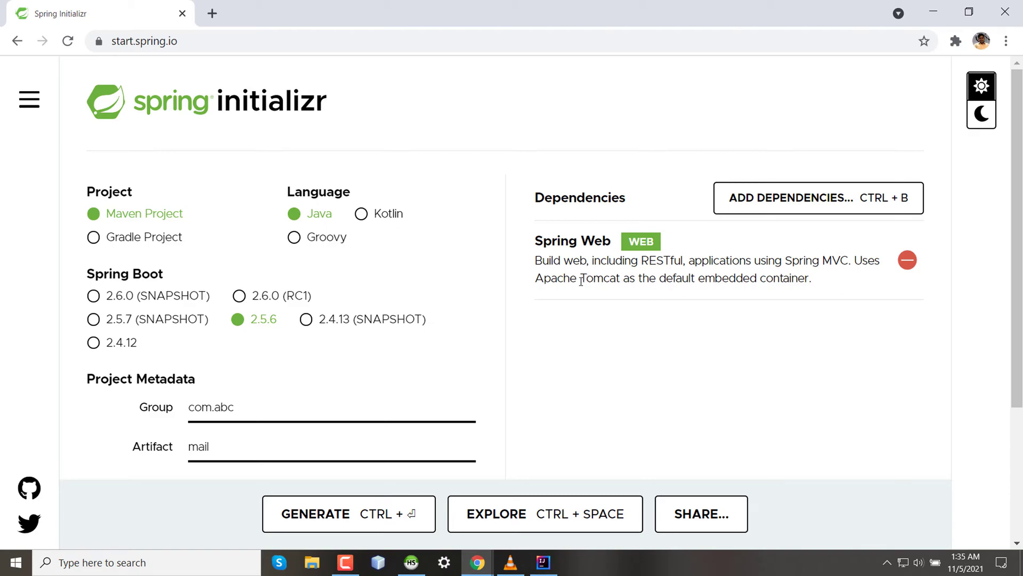
{"action": "left_click_drag", "start_coordinate": [582, 278], "coordinate": [776, 278]}
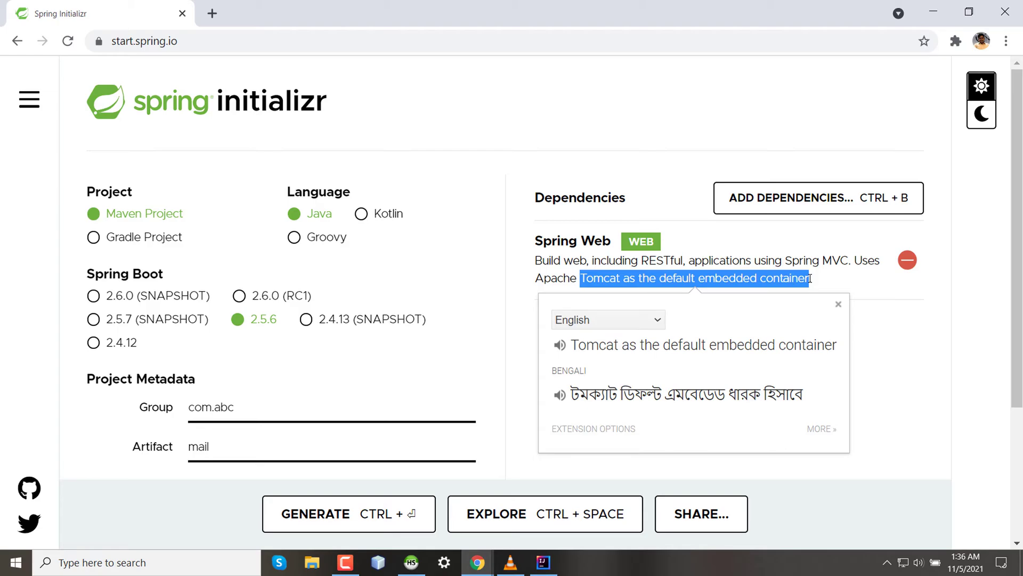
{"action": "left_click", "coordinate": [838, 305]}
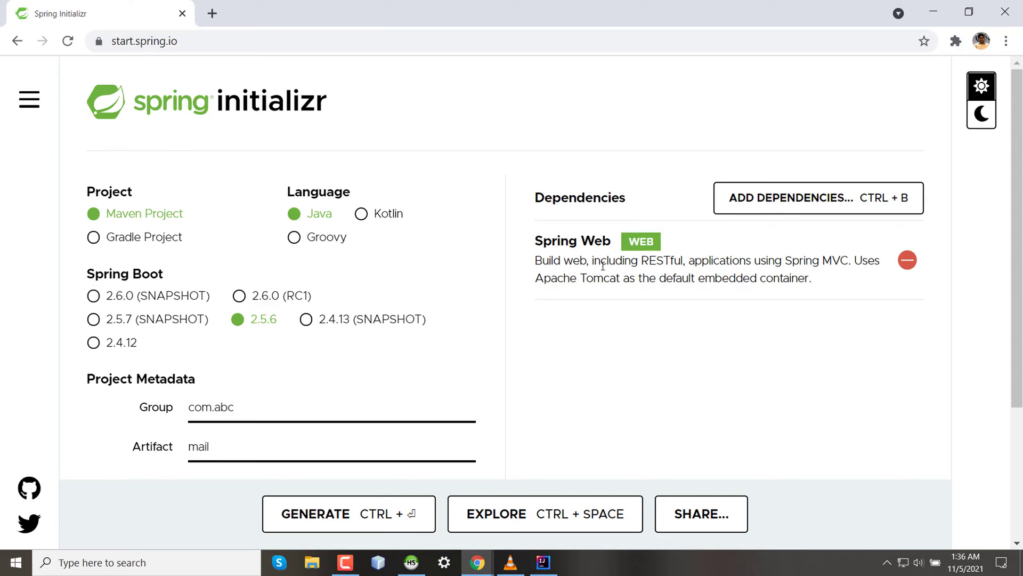
{"action": "mouse_move", "coordinate": [140, 218]}
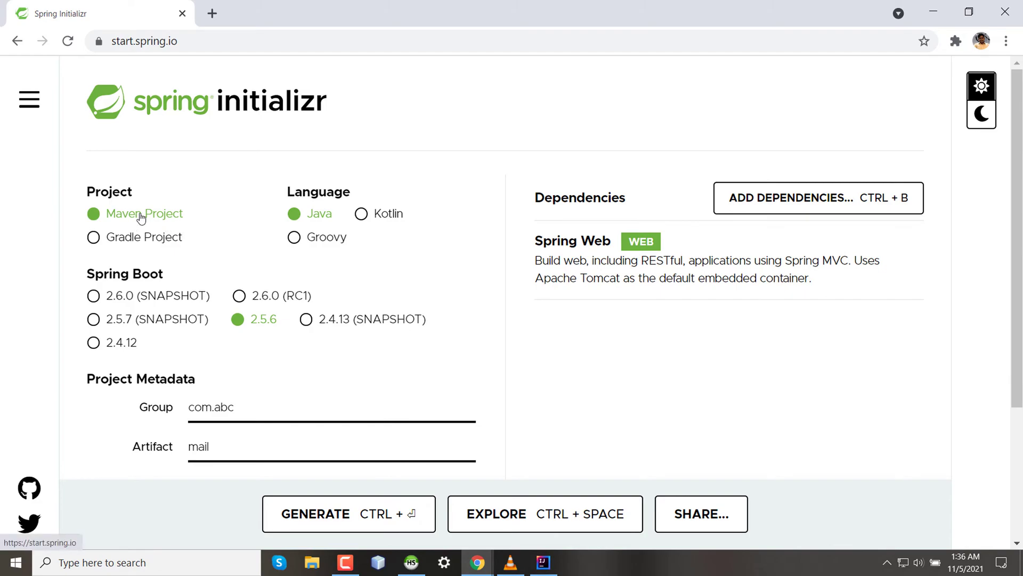
{"action": "mouse_move", "coordinate": [229, 275]}
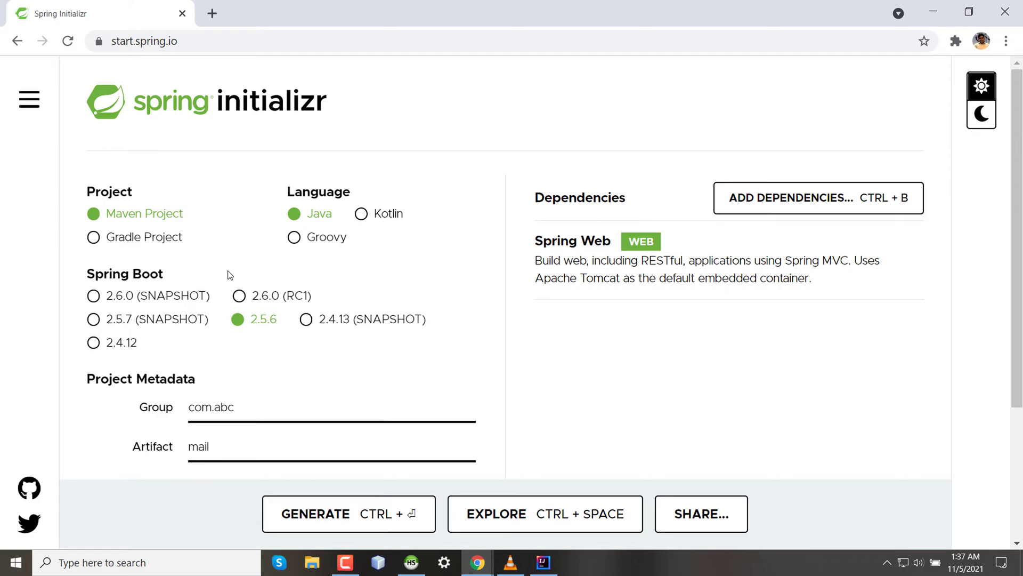
Generate the project to download mail.zip.
{"action": "scroll", "scroll_direction": "down", "scroll_amount": 3}
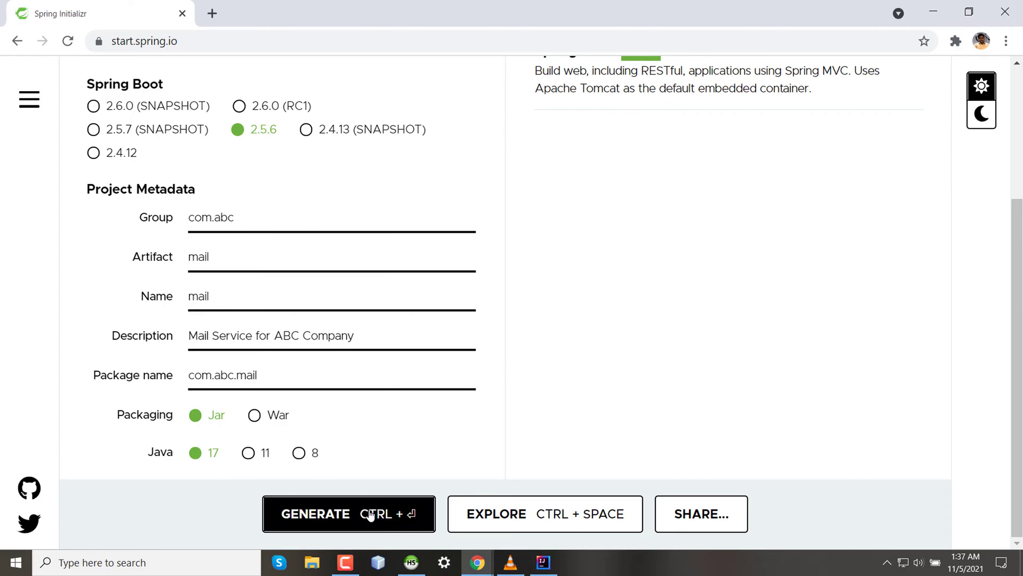
{"action": "left_click", "coordinate": [348, 513]}
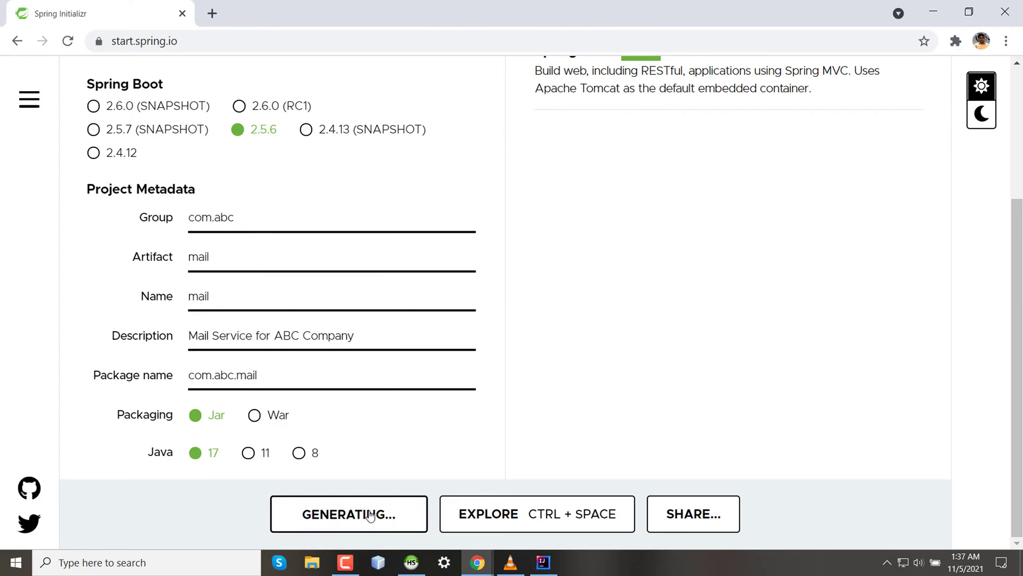
{"action": "left_click", "coordinate": [349, 514]}
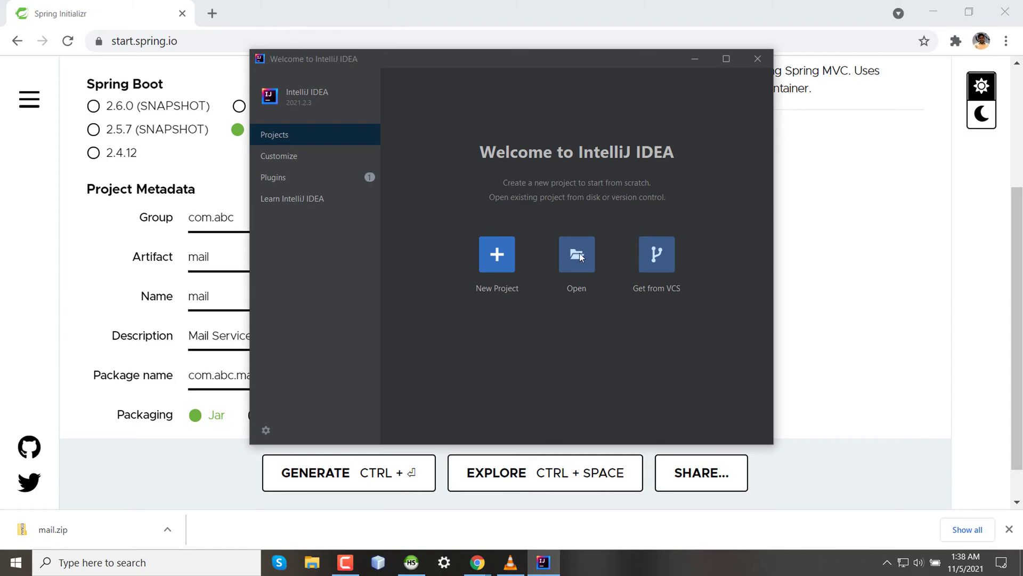
{"action": "mouse_move", "coordinate": [278, 429]}
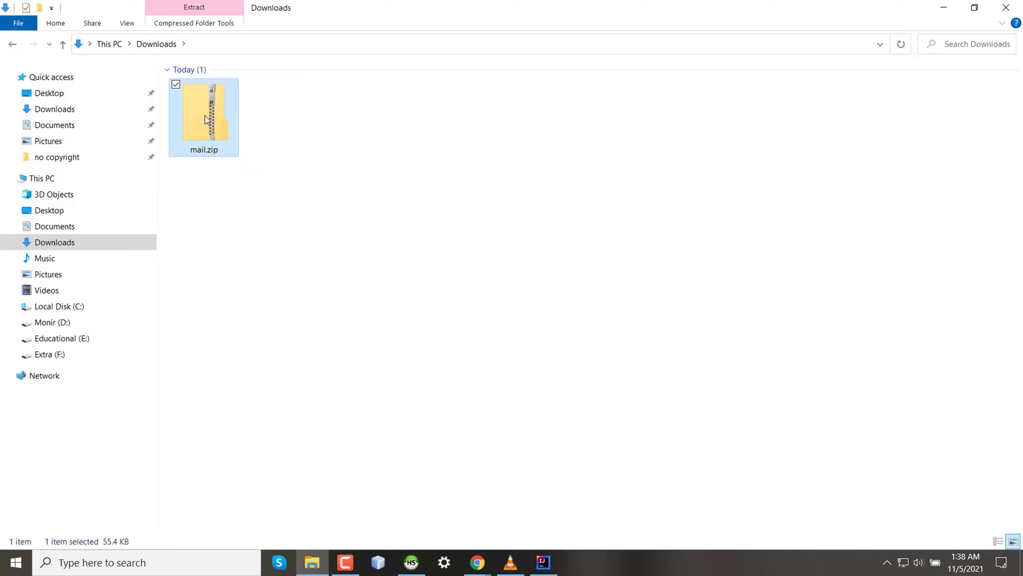
Extract mail.zip in Downloads using 7-Zip.
{"action": "right_click", "coordinate": [203, 111]}
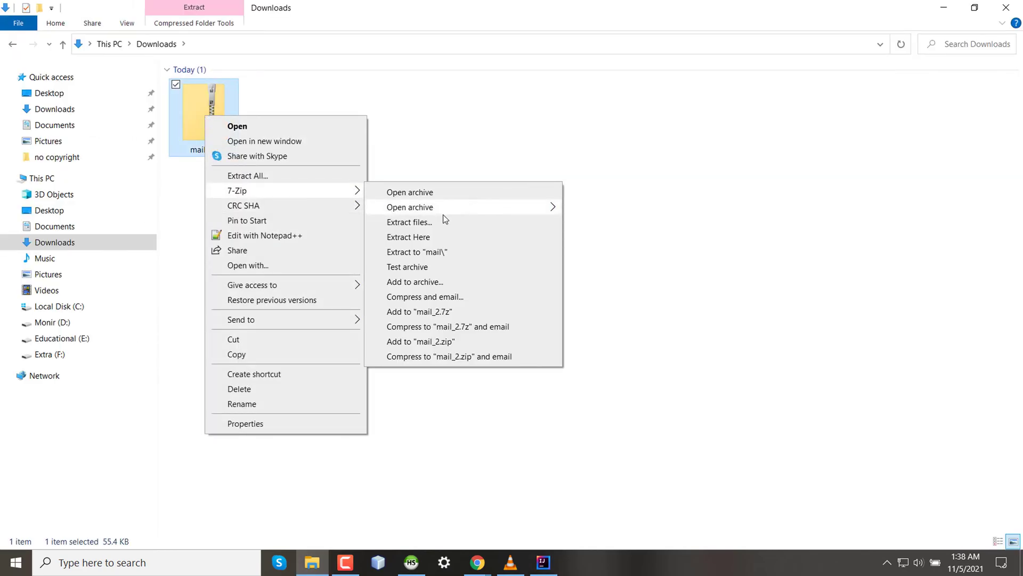
{"action": "left_click", "coordinate": [409, 237]}
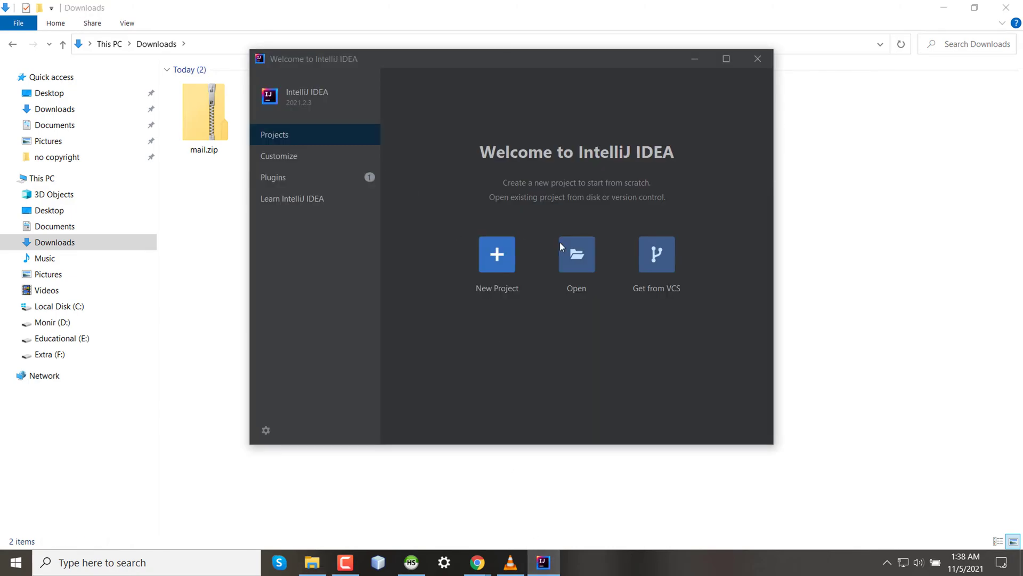
Open Downloads\mail\pom.xml in IntelliJ IDEA as a project.
{"action": "left_click", "coordinate": [576, 253]}
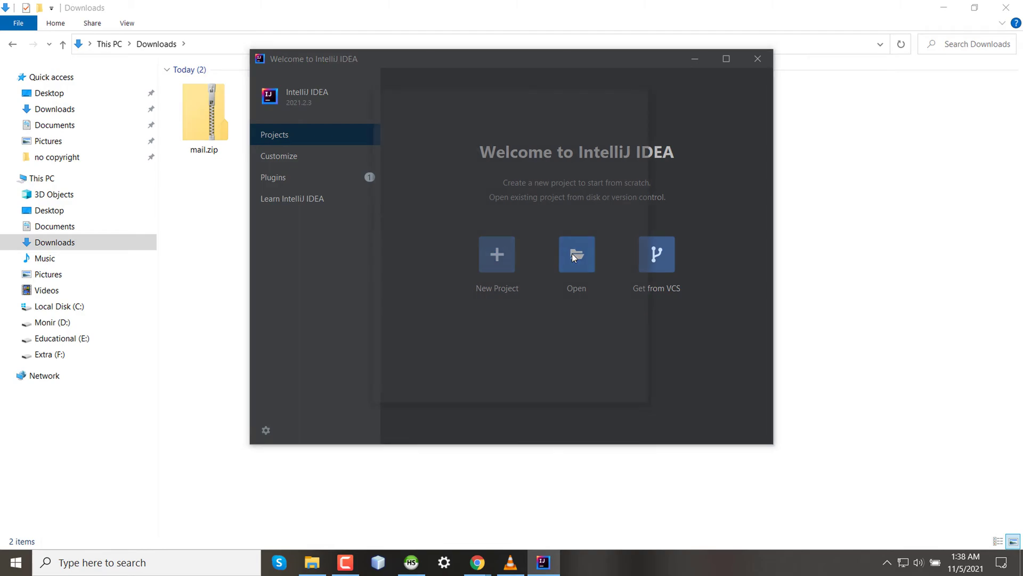
{"action": "left_click", "coordinate": [576, 254]}
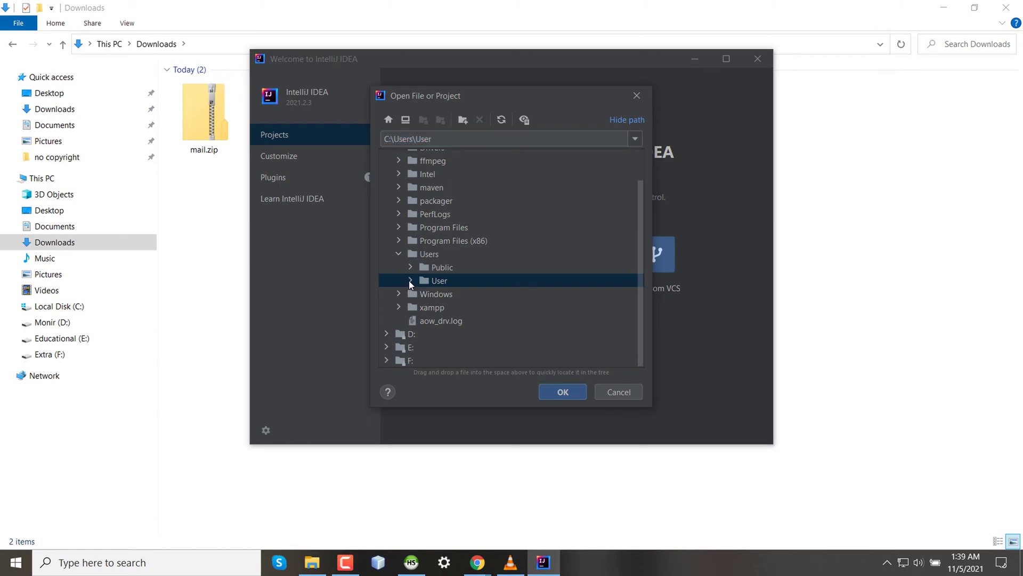
{"action": "left_click", "coordinate": [410, 281]}
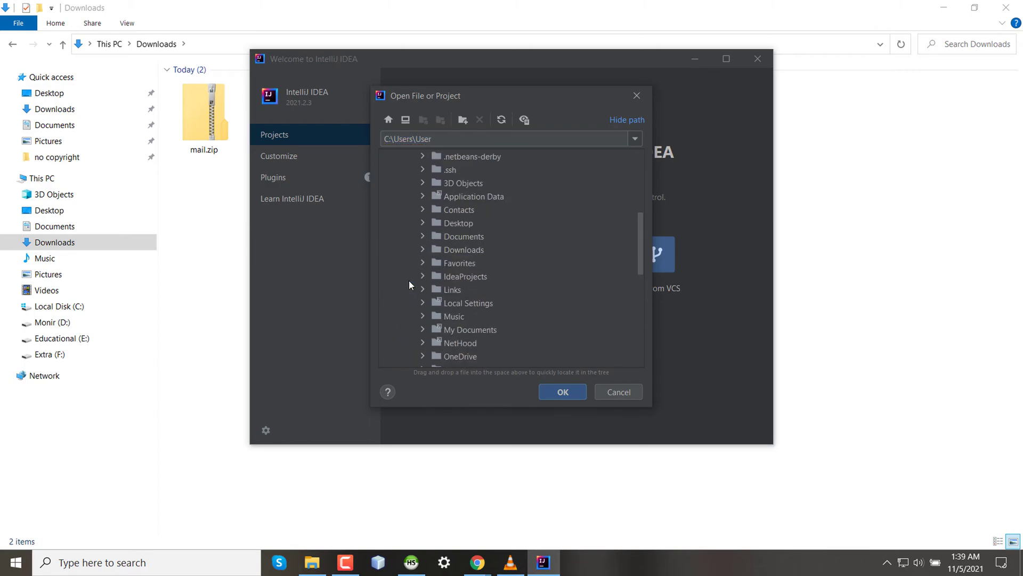
{"action": "double_click", "coordinate": [462, 249]}
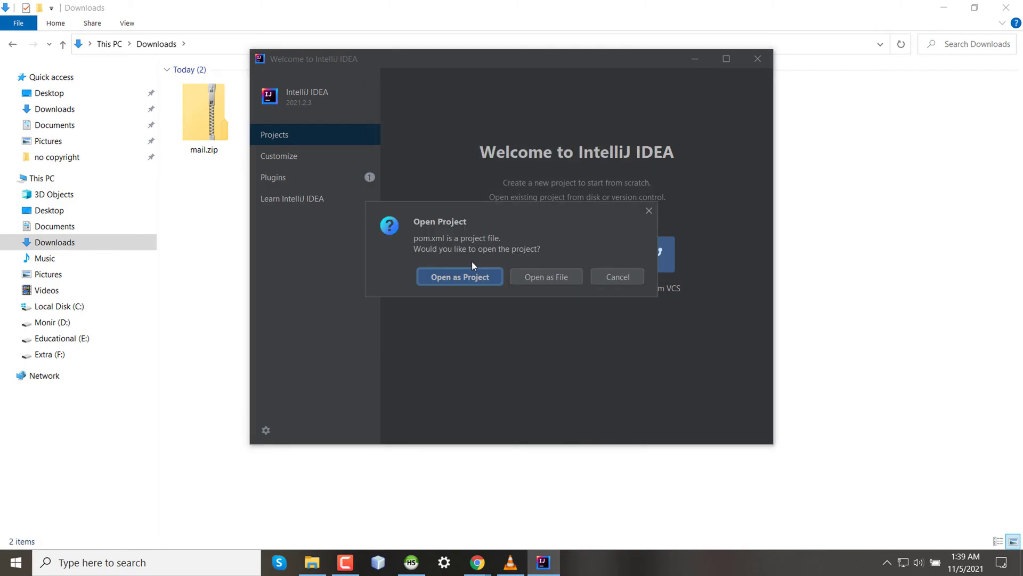
{"action": "left_click", "coordinate": [616, 276]}
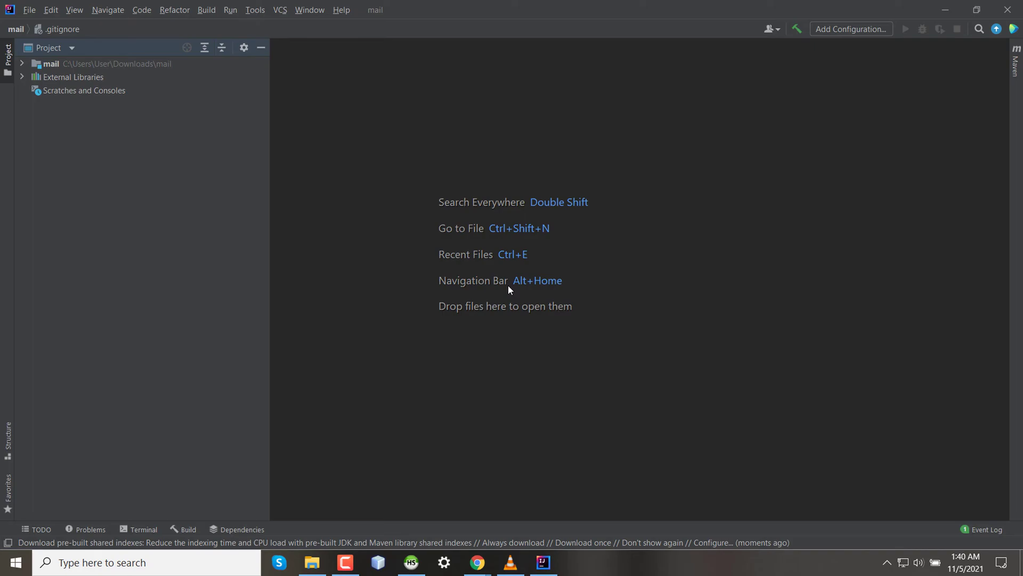
{"action": "mouse_move", "coordinate": [25, 68]}
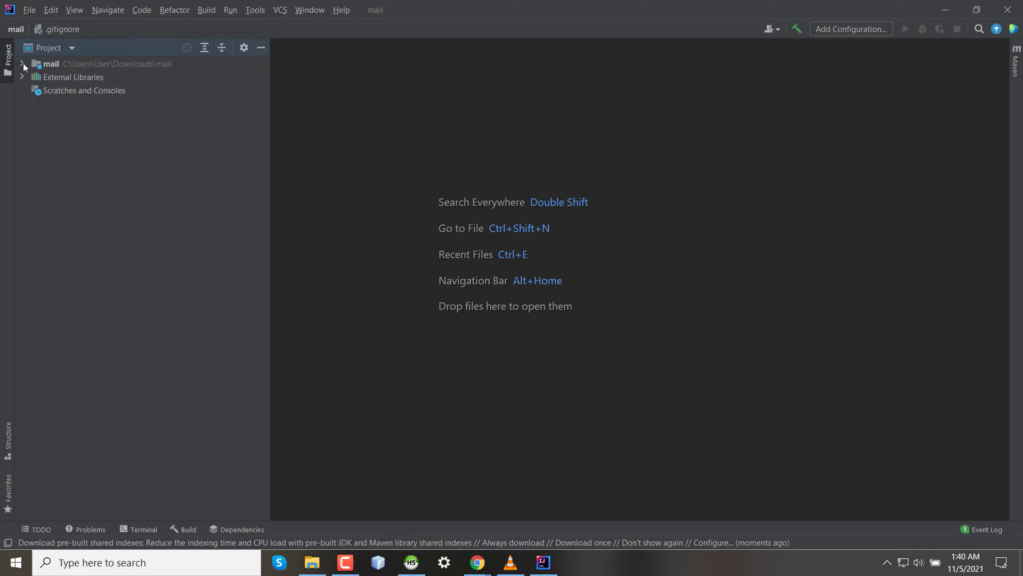
Expand mail > src > main > java and resources, then select MailApplication.
{"action": "left_click", "coordinate": [22, 63]}
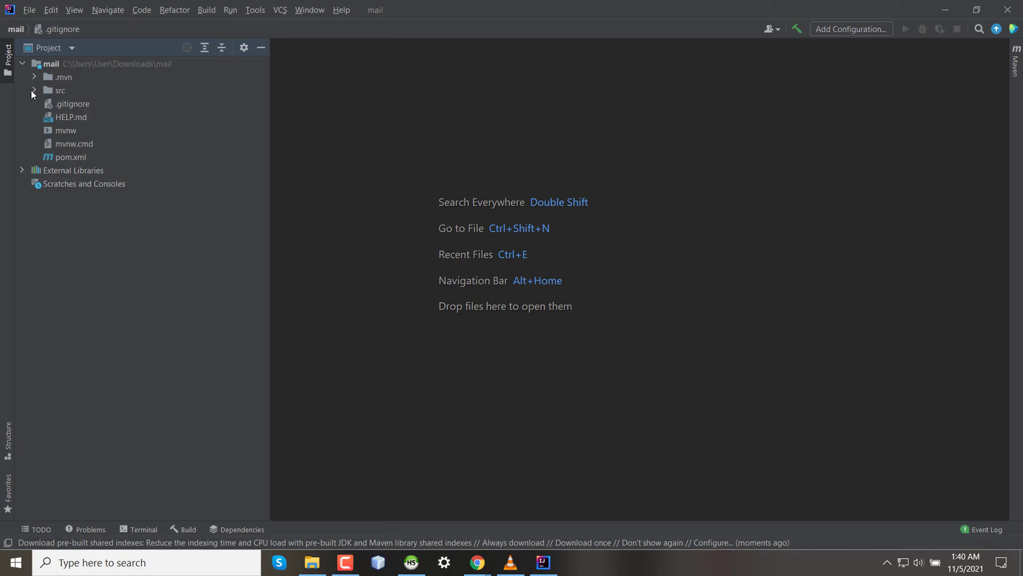
{"action": "left_click", "coordinate": [34, 90]}
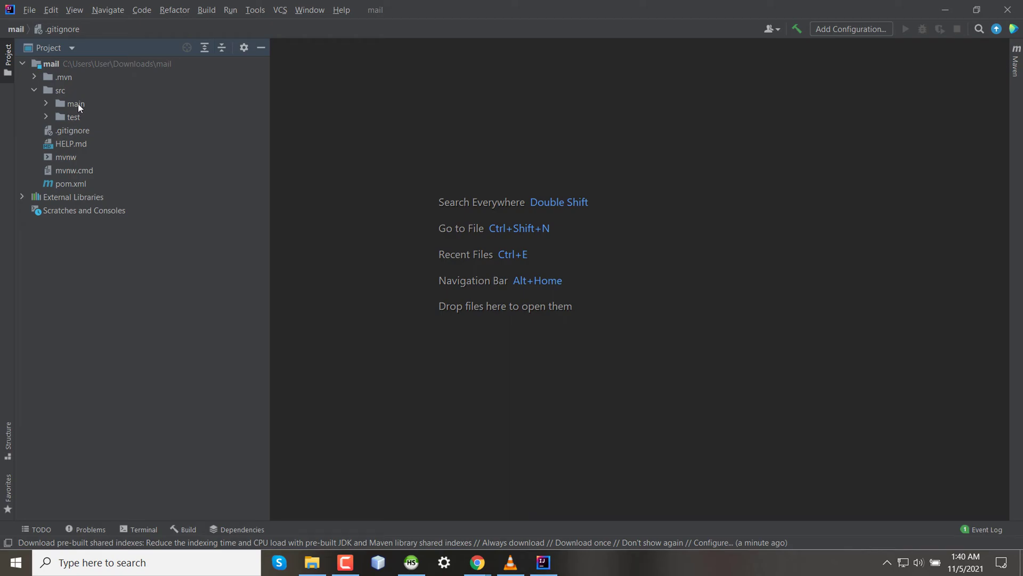
{"action": "left_click", "coordinate": [47, 104]}
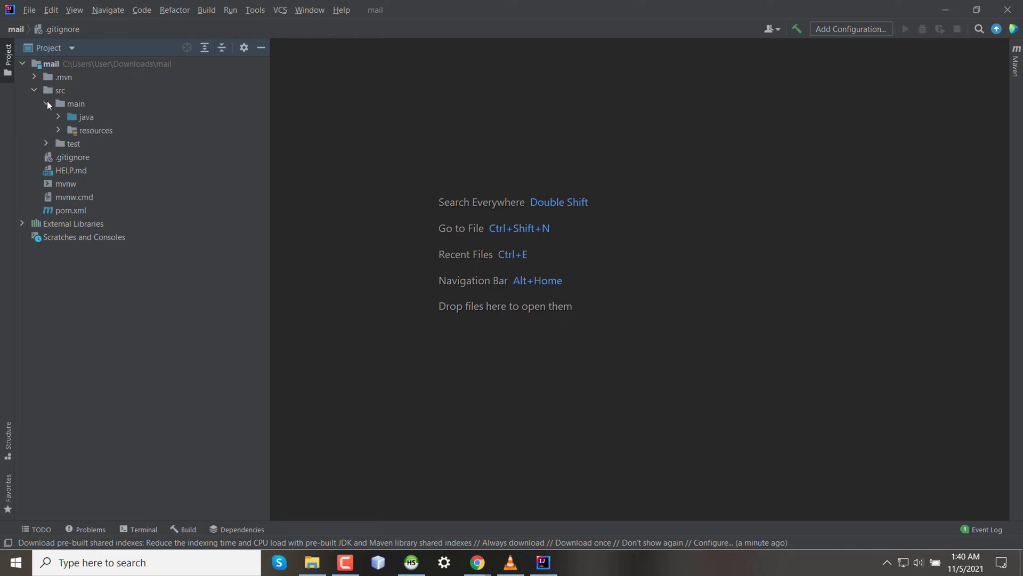
{"action": "left_click", "coordinate": [47, 104]}
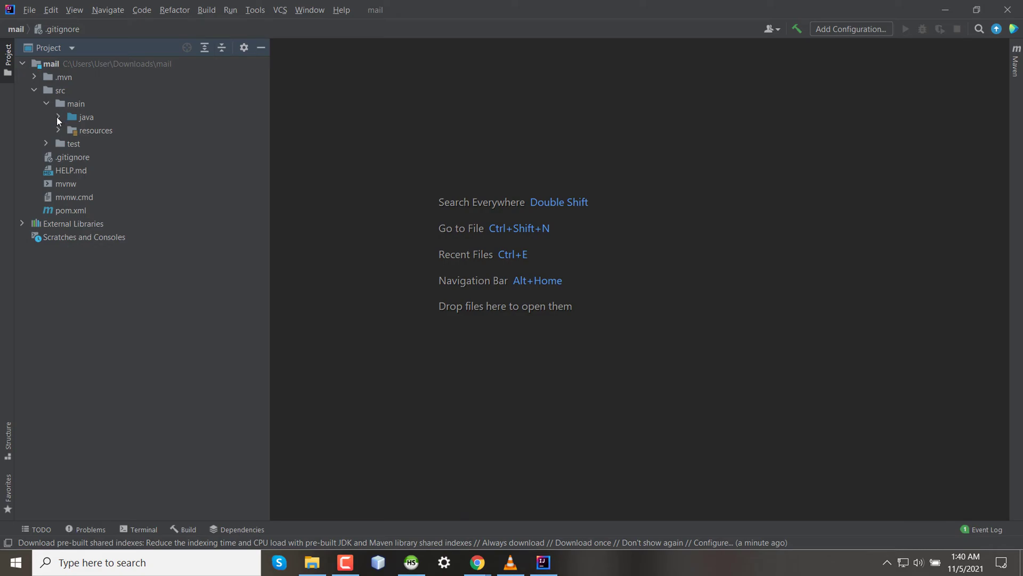
{"action": "left_click", "coordinate": [59, 117]}
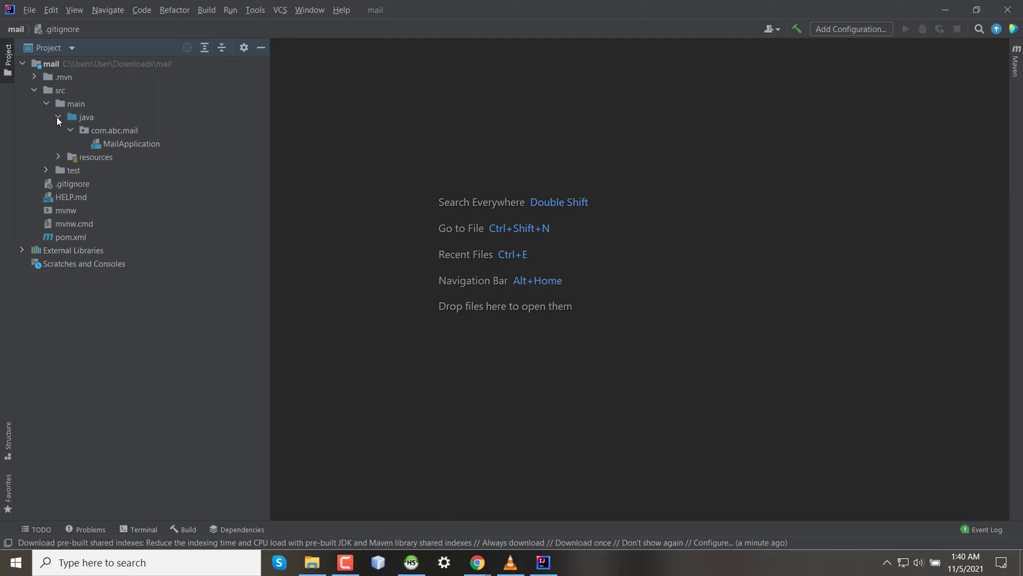
{"action": "left_click", "coordinate": [58, 157]}
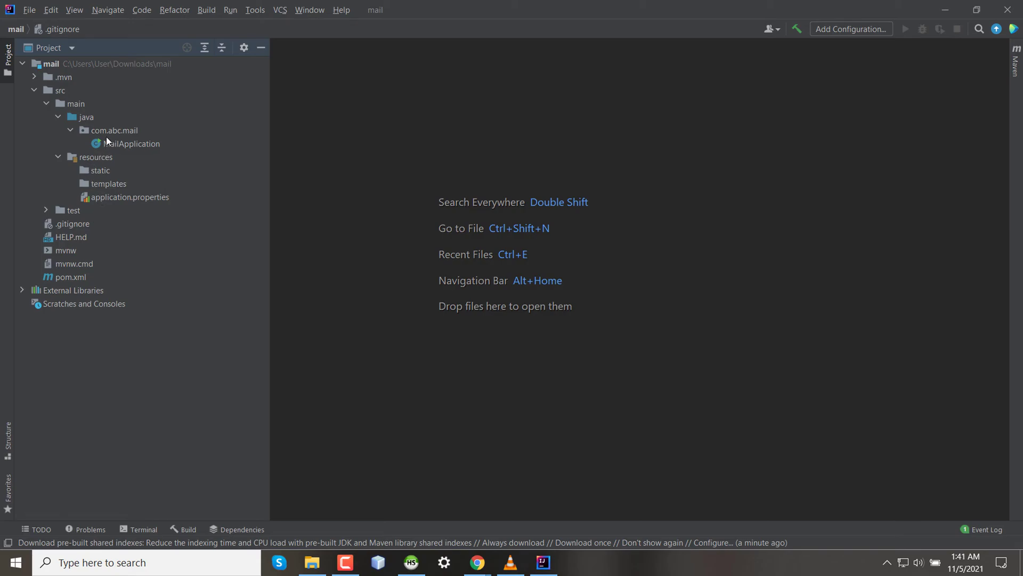
{"action": "mouse_move", "coordinate": [107, 142]}
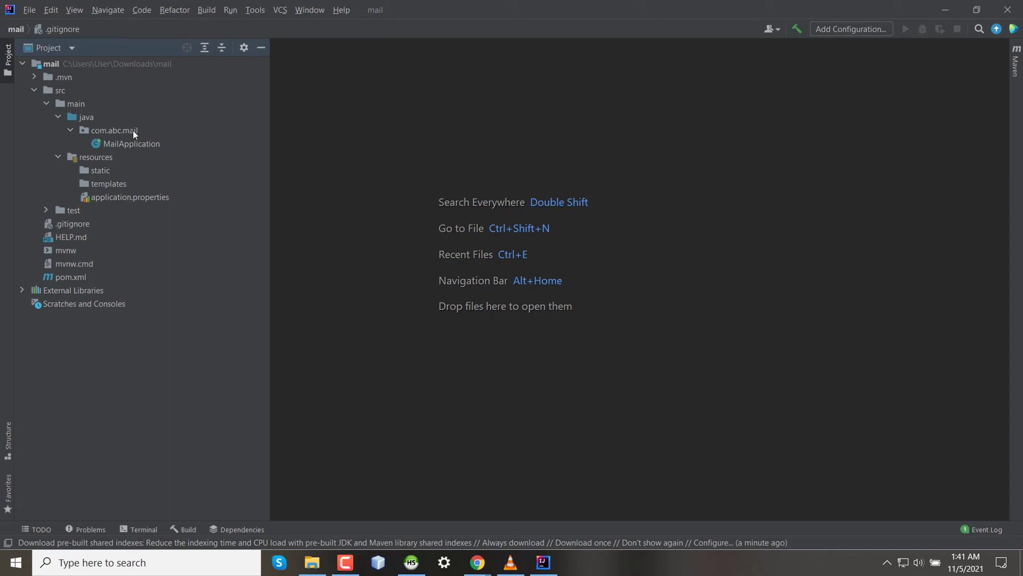
{"action": "mouse_move", "coordinate": [131, 145]}
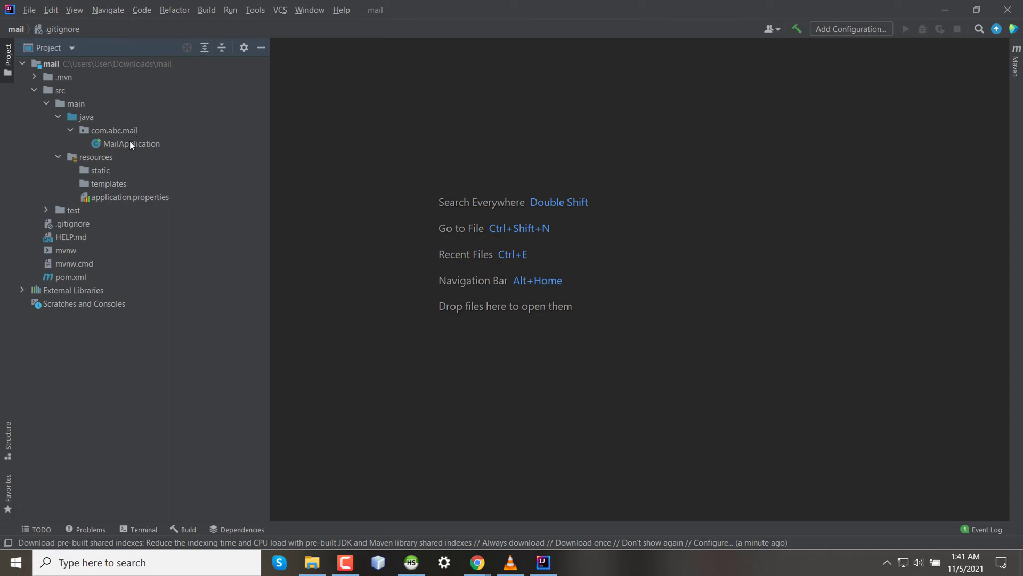
{"action": "left_click", "coordinate": [131, 144]}
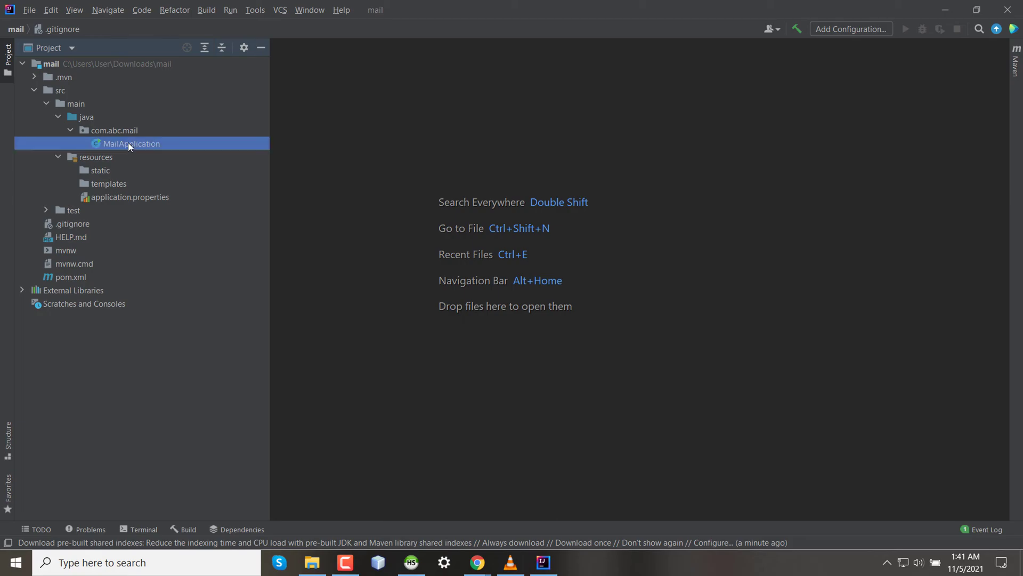
Open MailApplication.java in the editor and run it from its Project tree context menu.
{"action": "double_click", "coordinate": [130, 143]}
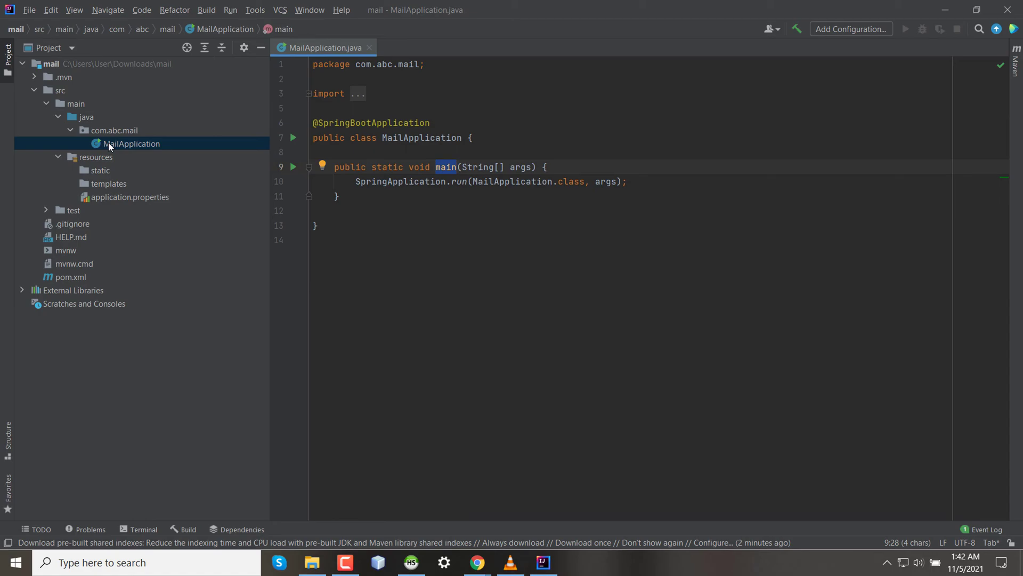
{"action": "right_click", "coordinate": [131, 143]}
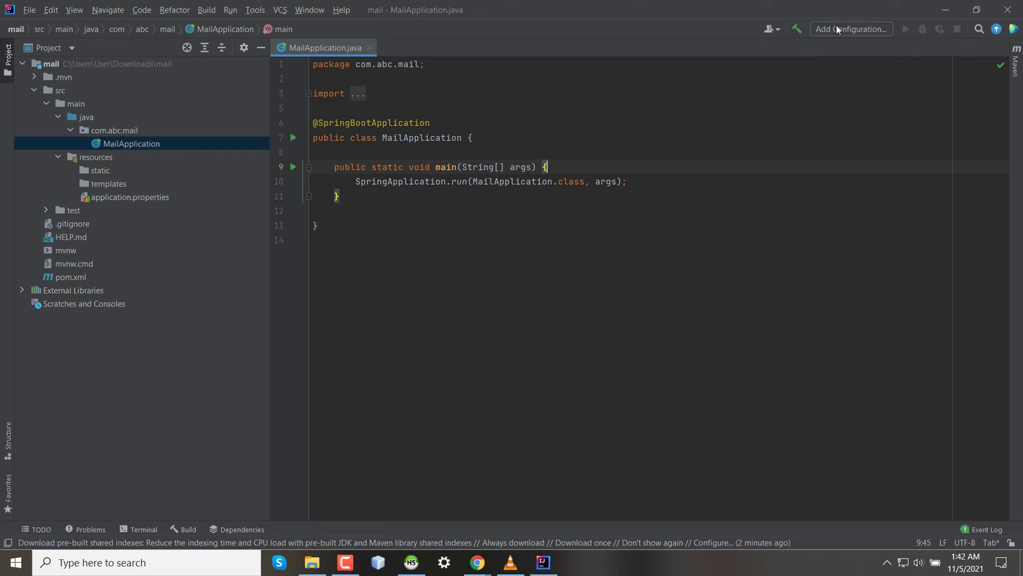
{"action": "left_click", "coordinate": [851, 29]}
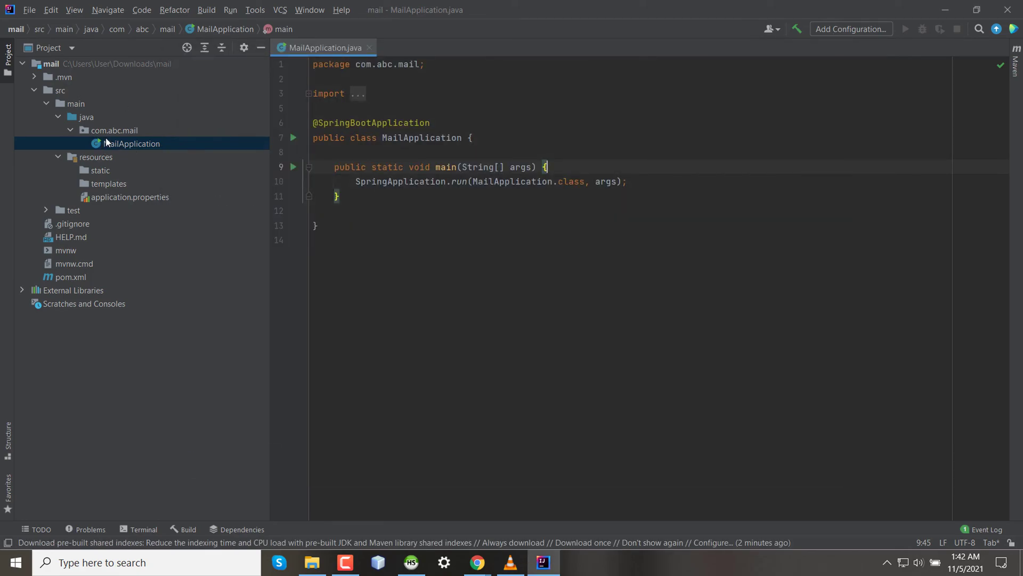
{"action": "right_click", "coordinate": [131, 142]}
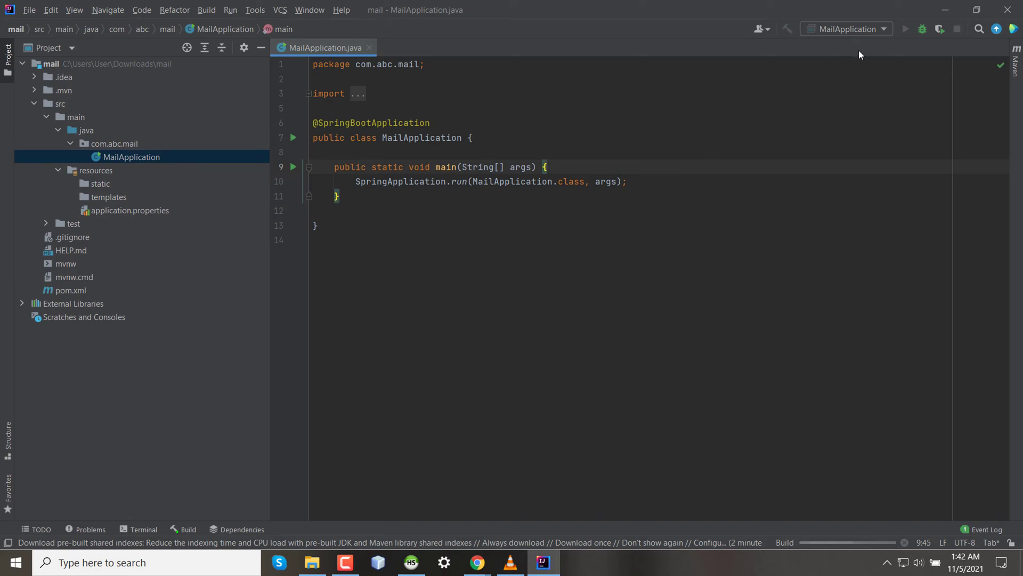
{"action": "mouse_move", "coordinate": [815, 88]}
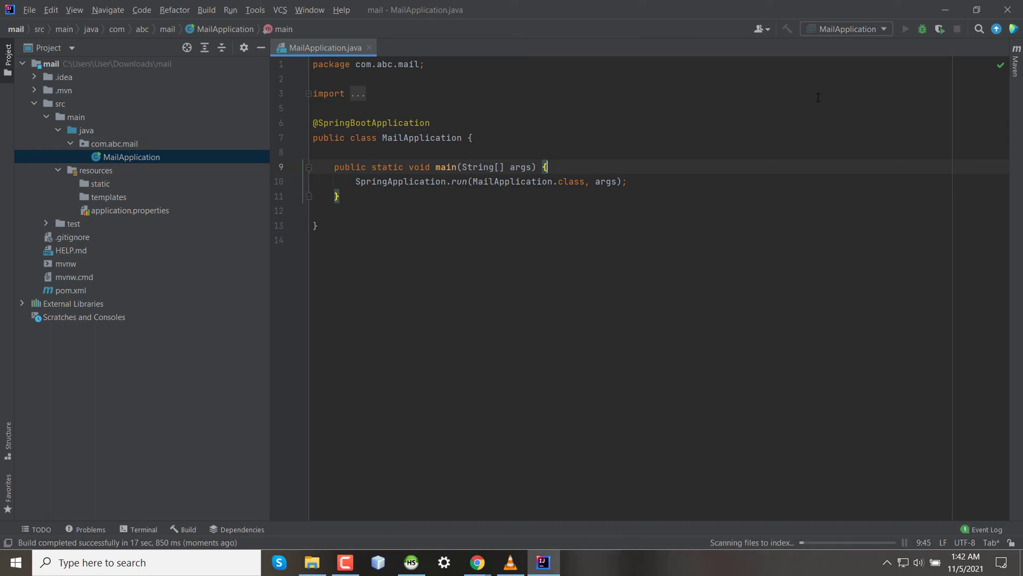
Run MailApplication until Tomcat starts on port 8080, then shrink the Run panel.
{"action": "left_click", "coordinate": [904, 29]}
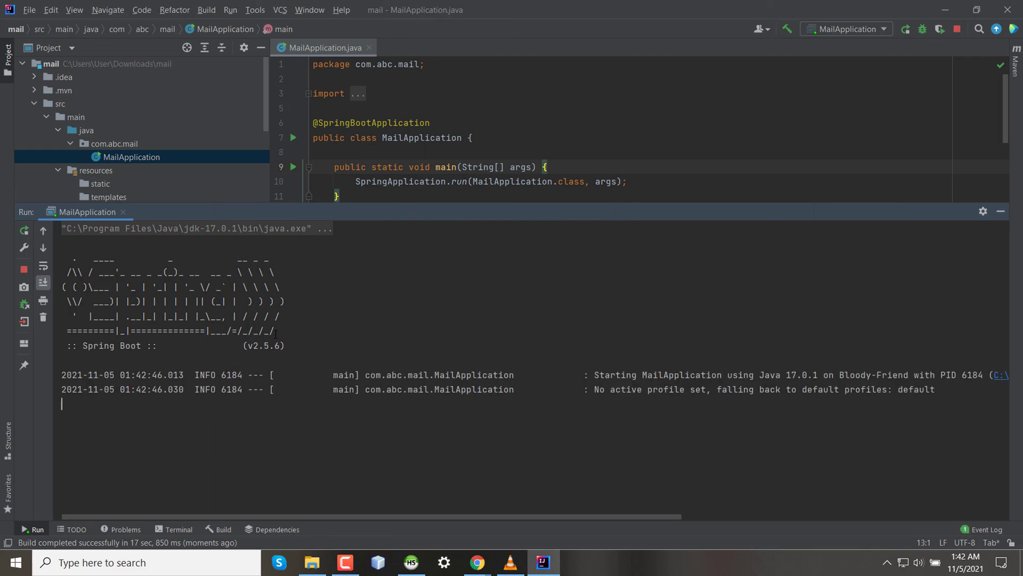
{"action": "left_click_drag", "start_coordinate": [62, 257], "coordinate": [273, 332]}
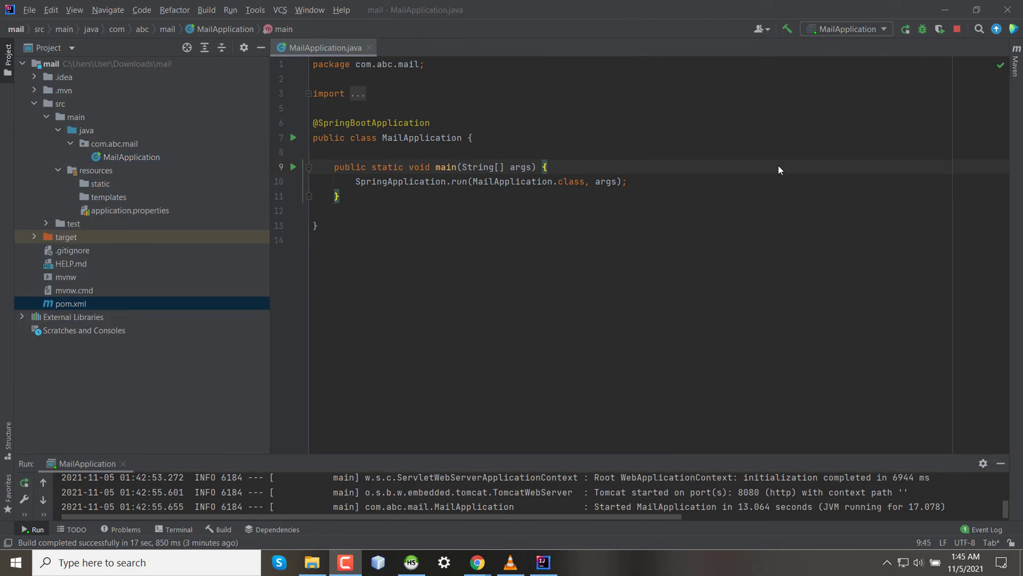
{"action": "mouse_move", "coordinate": [126, 221]}
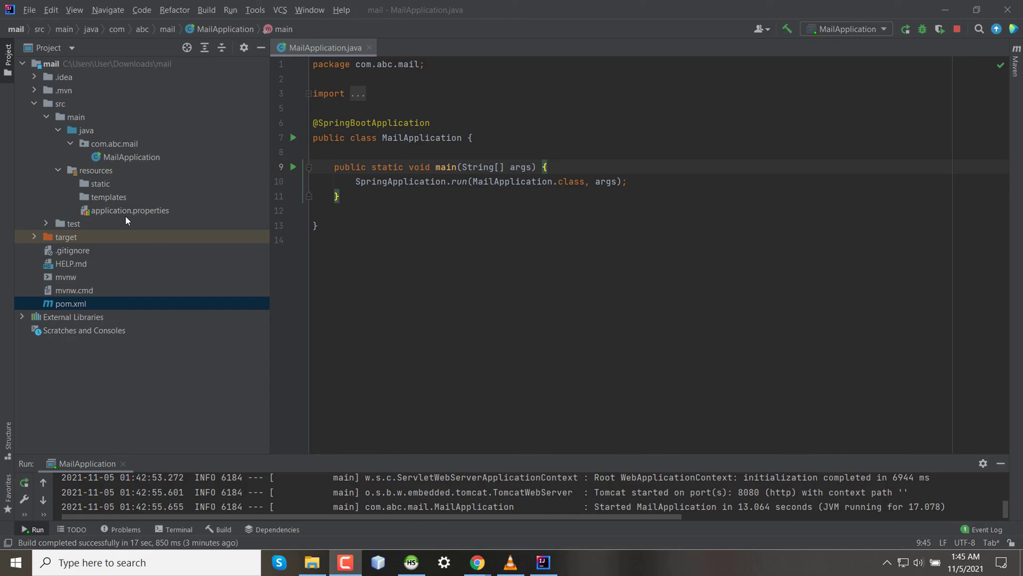
{"action": "mouse_move", "coordinate": [104, 198]}
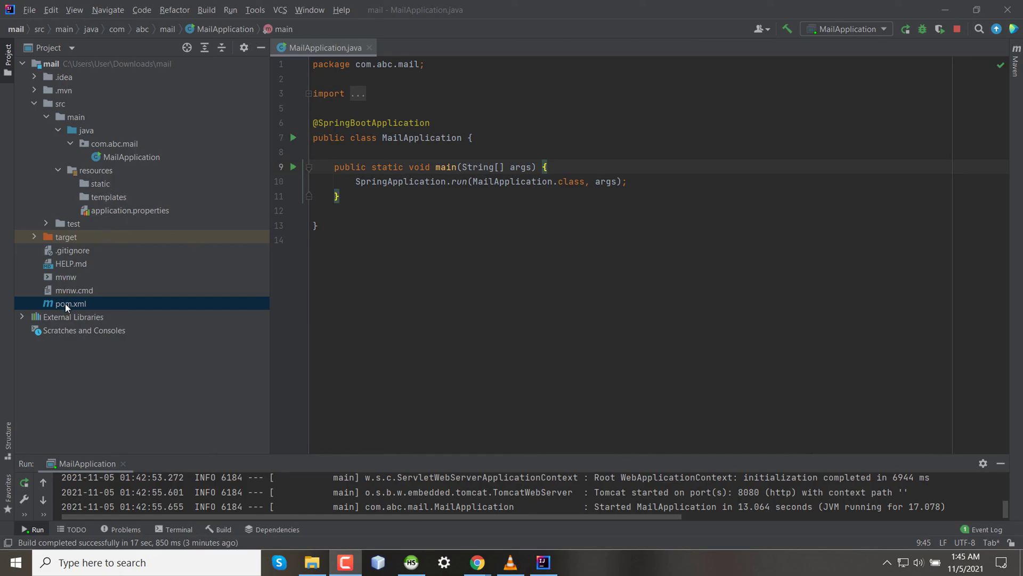
Open pom.xml showing the Spring Boot 2.5.6 parent, Java 17 and spring-boot-starter-web.
{"action": "double_click", "coordinate": [68, 303]}
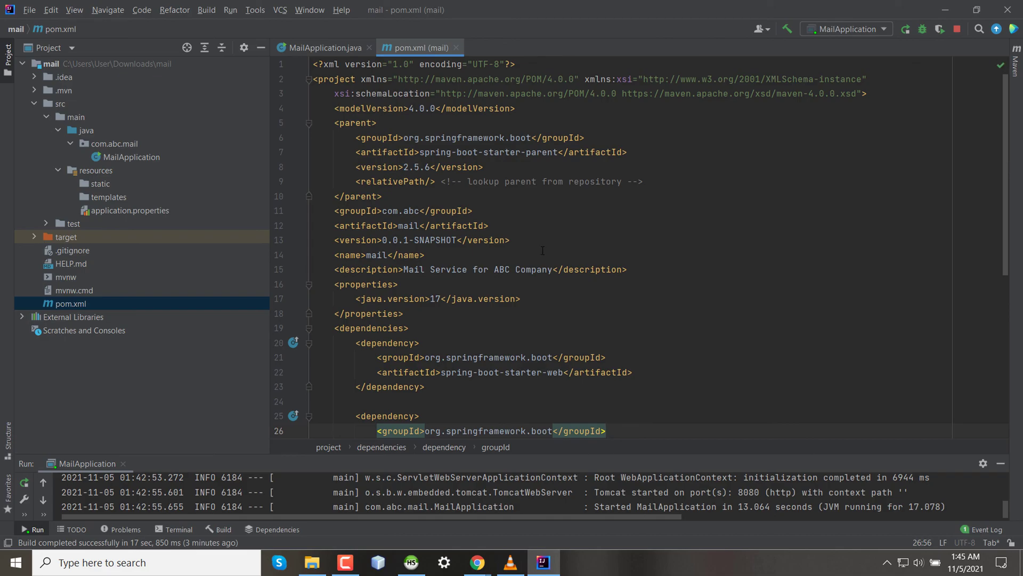
{"action": "left_click", "coordinate": [605, 431]}
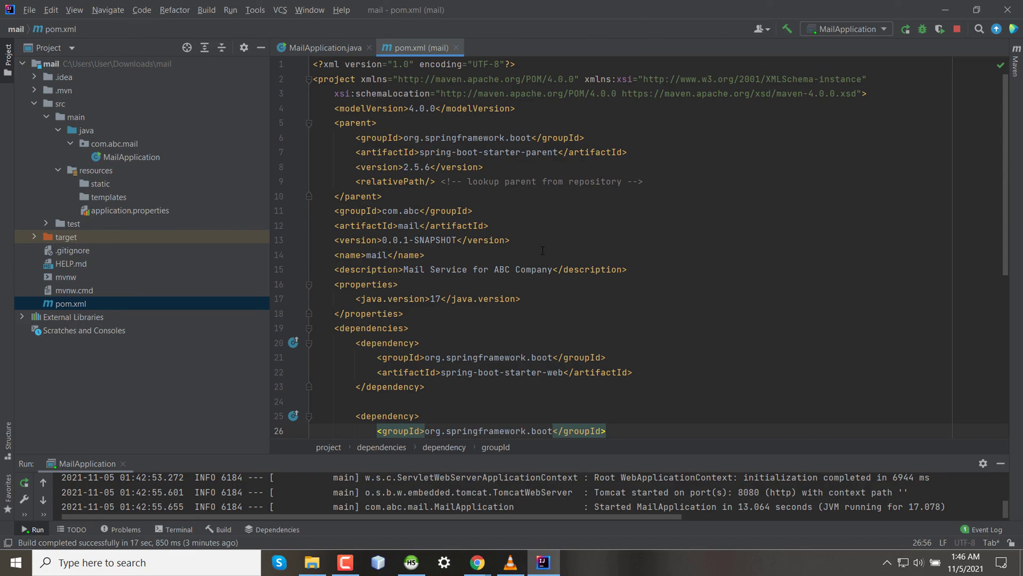
{"action": "left_click", "coordinate": [605, 431]}
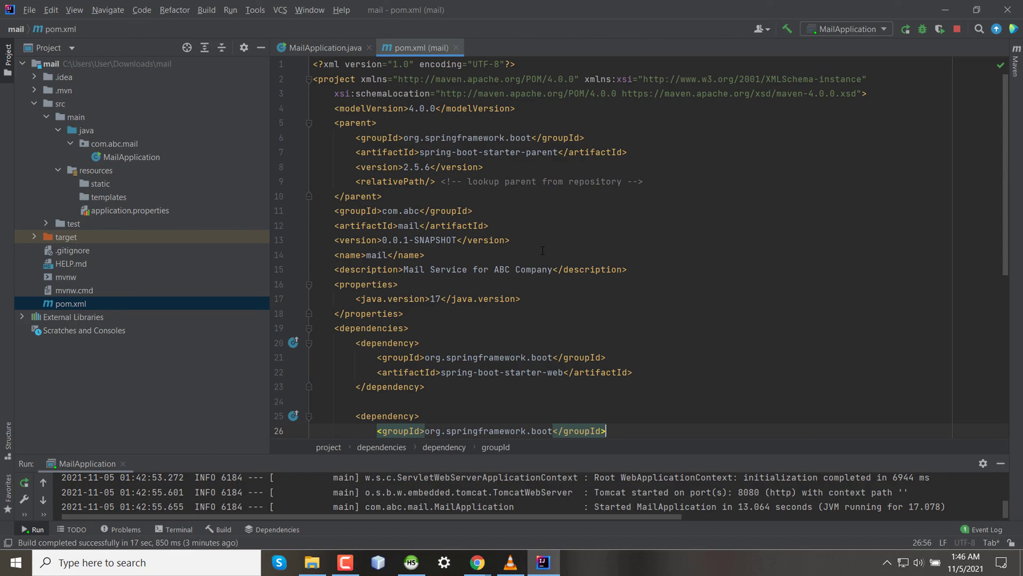